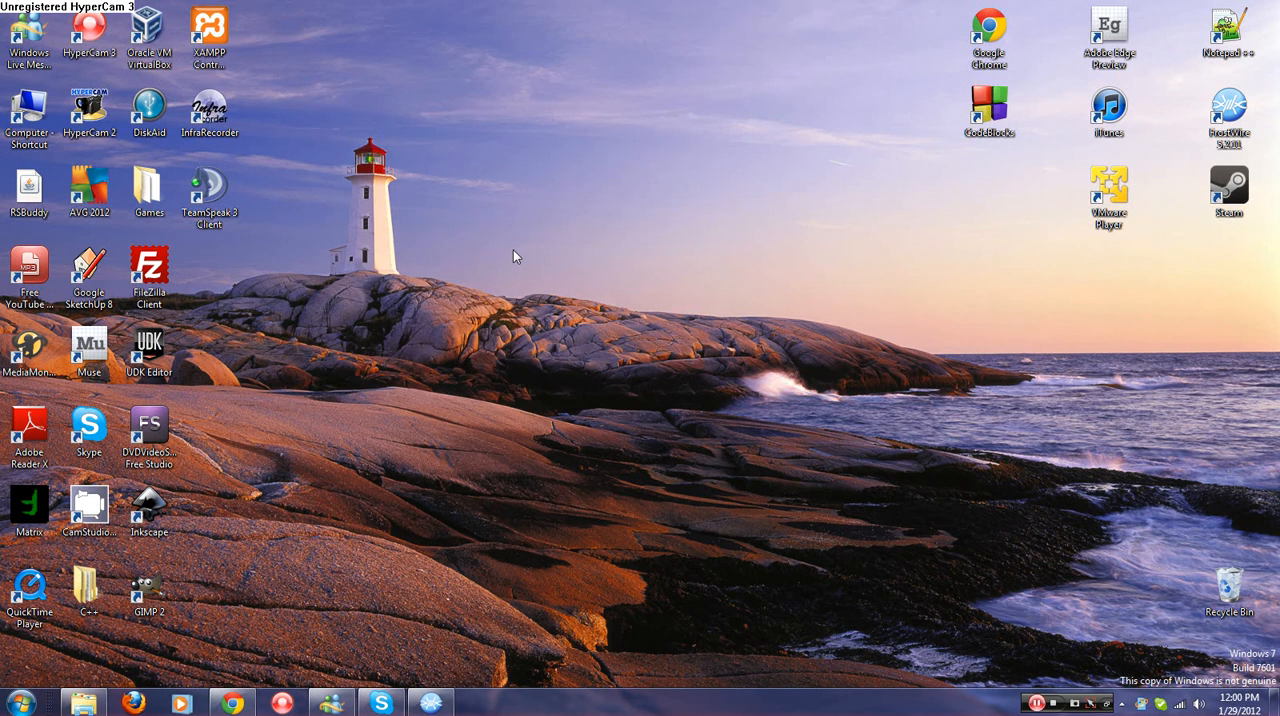
mouse_move(510, 266)
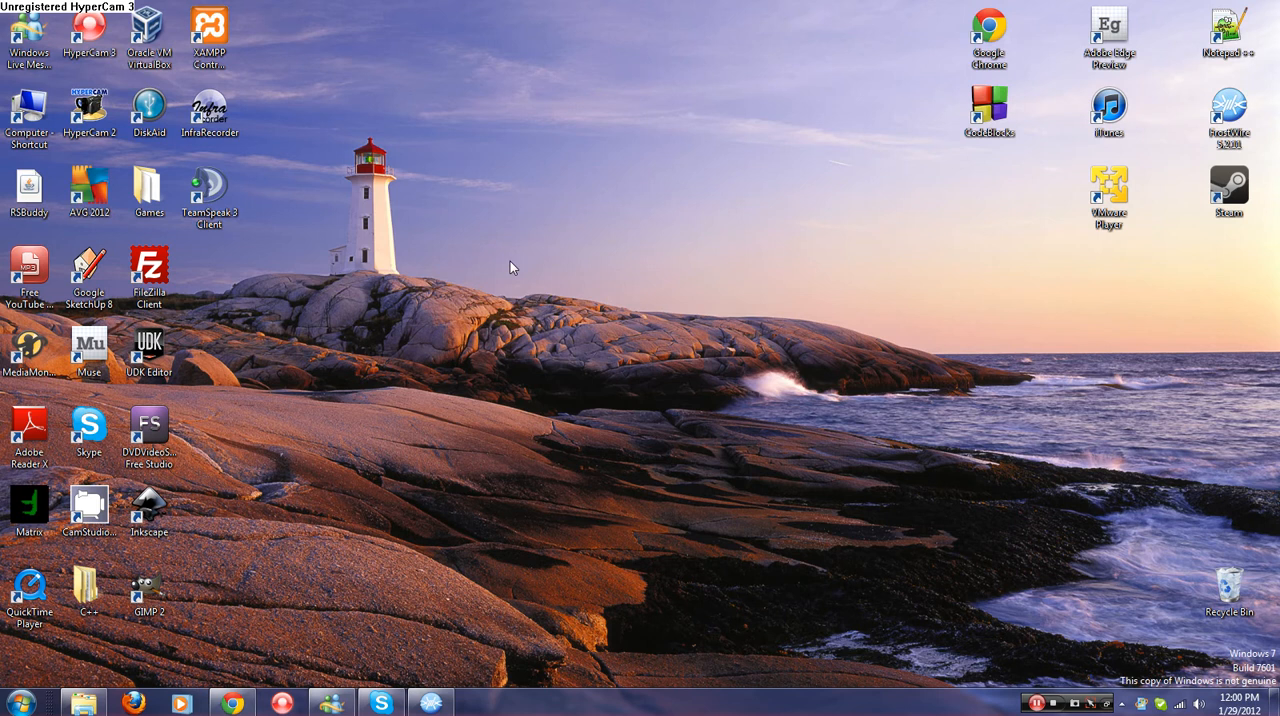
mouse_move(518, 289)
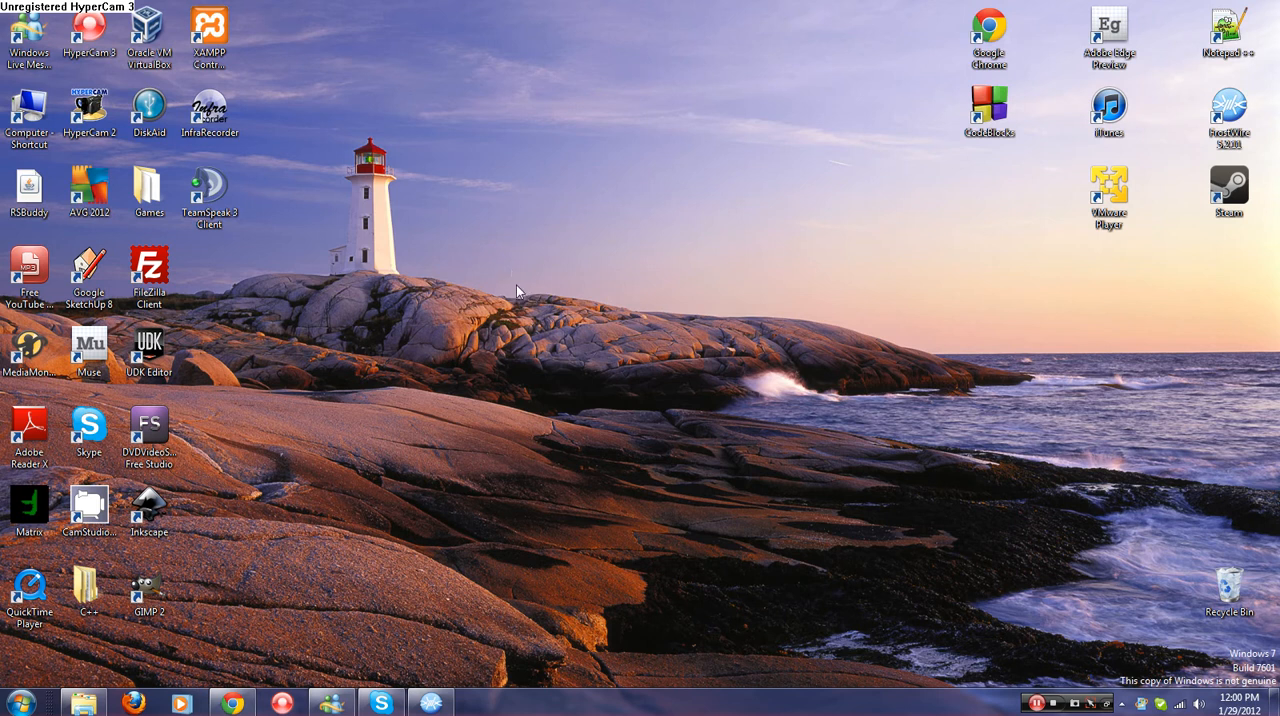
mouse_move(517, 293)
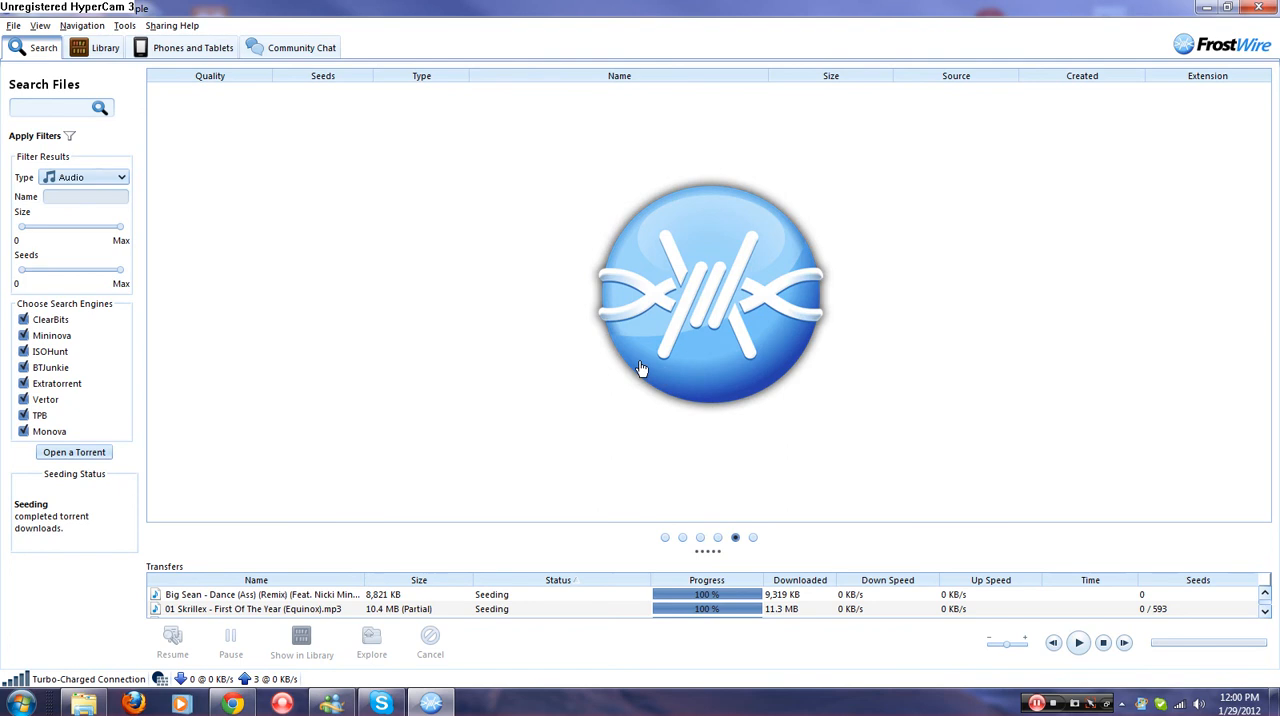
mouse_move(934, 330)
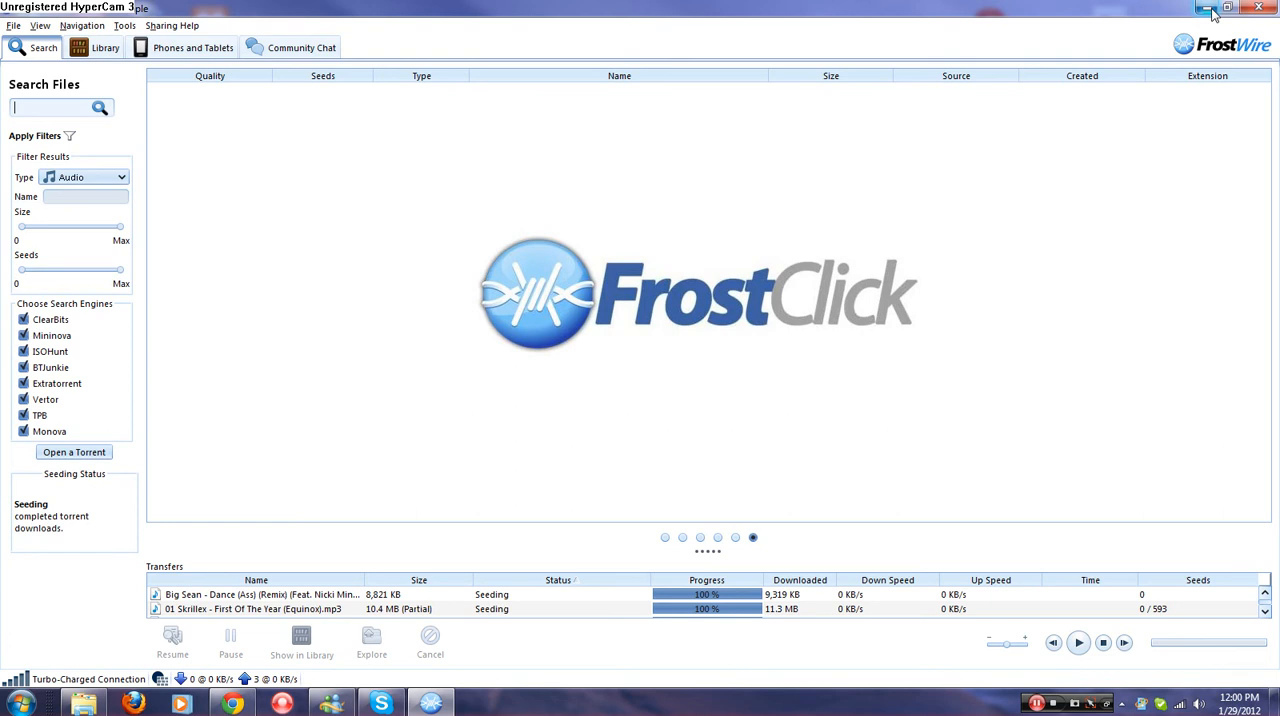
mouse_move(1206, 8)
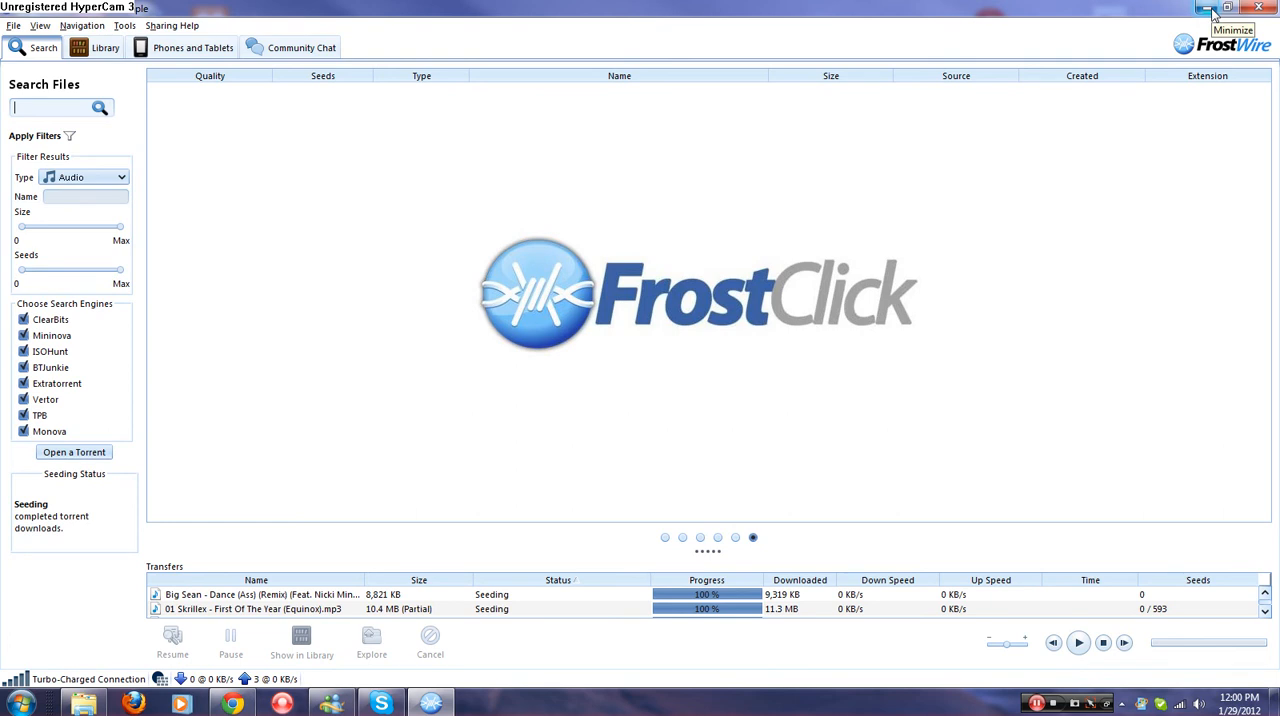
Minimize the FrostWire window to reveal the browser behind it
left_click(1210, 9)
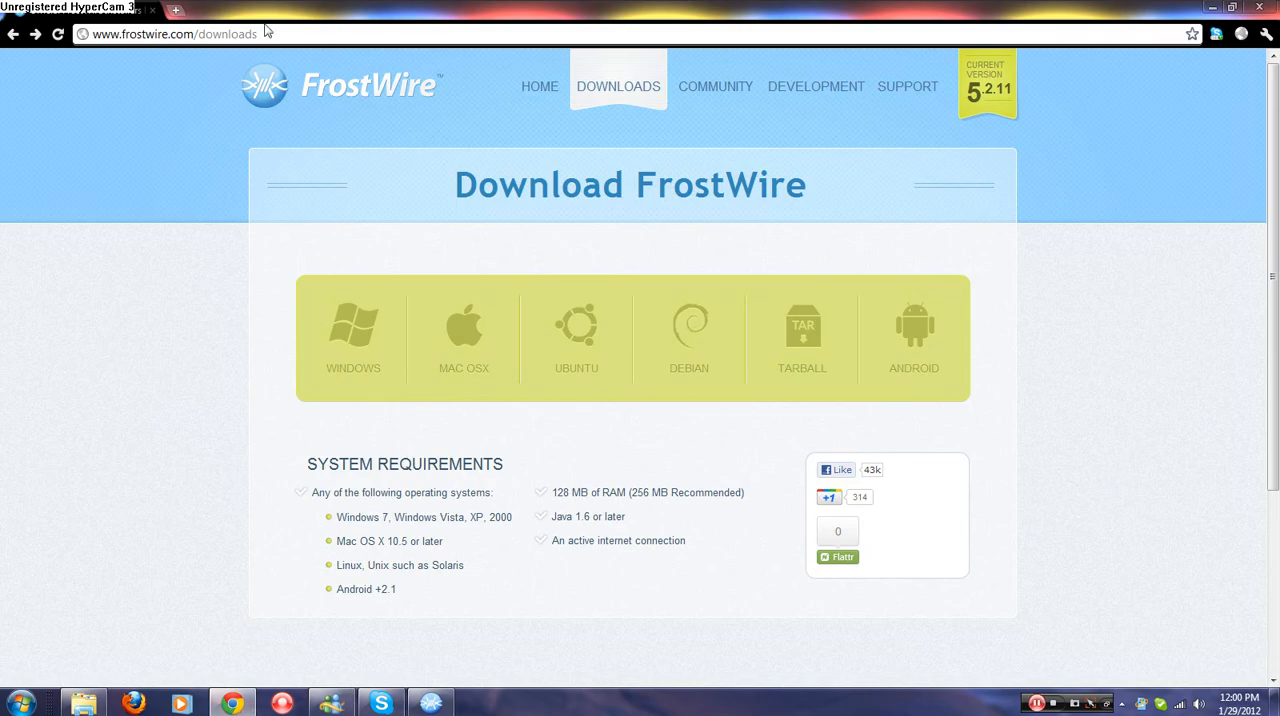
left_click(200, 33)
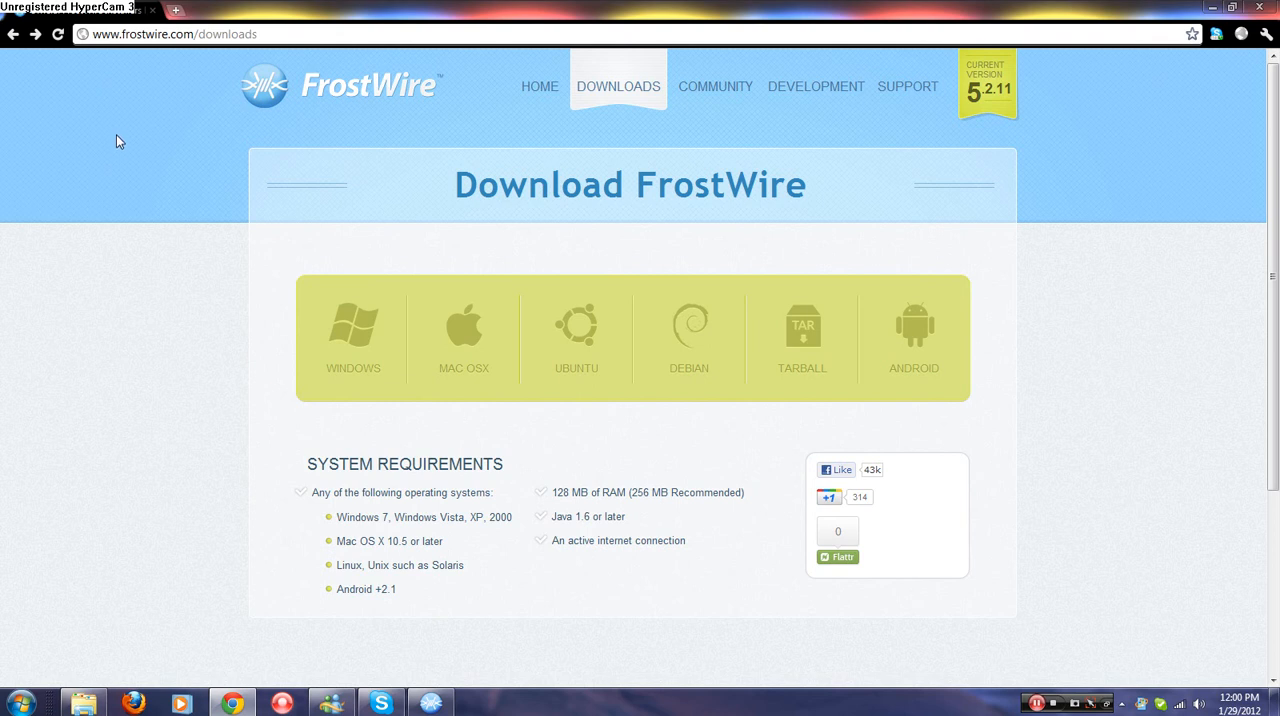
mouse_move(801, 338)
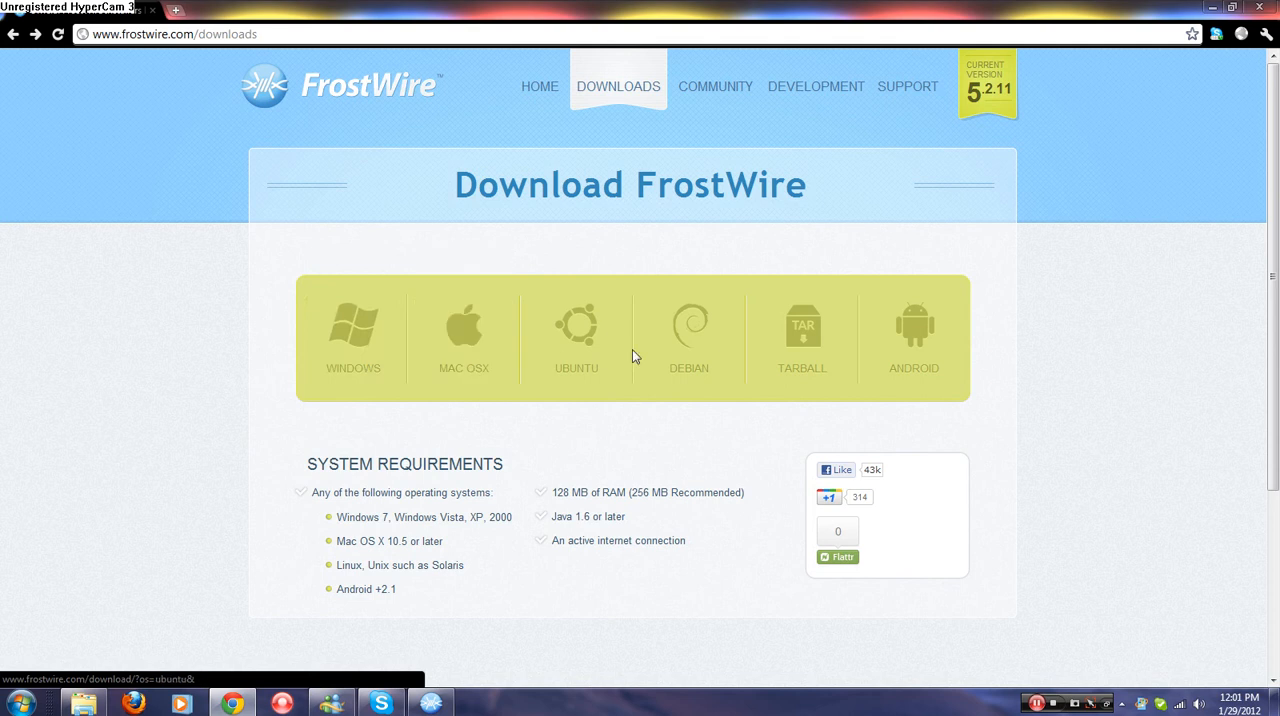
mouse_move(347, 355)
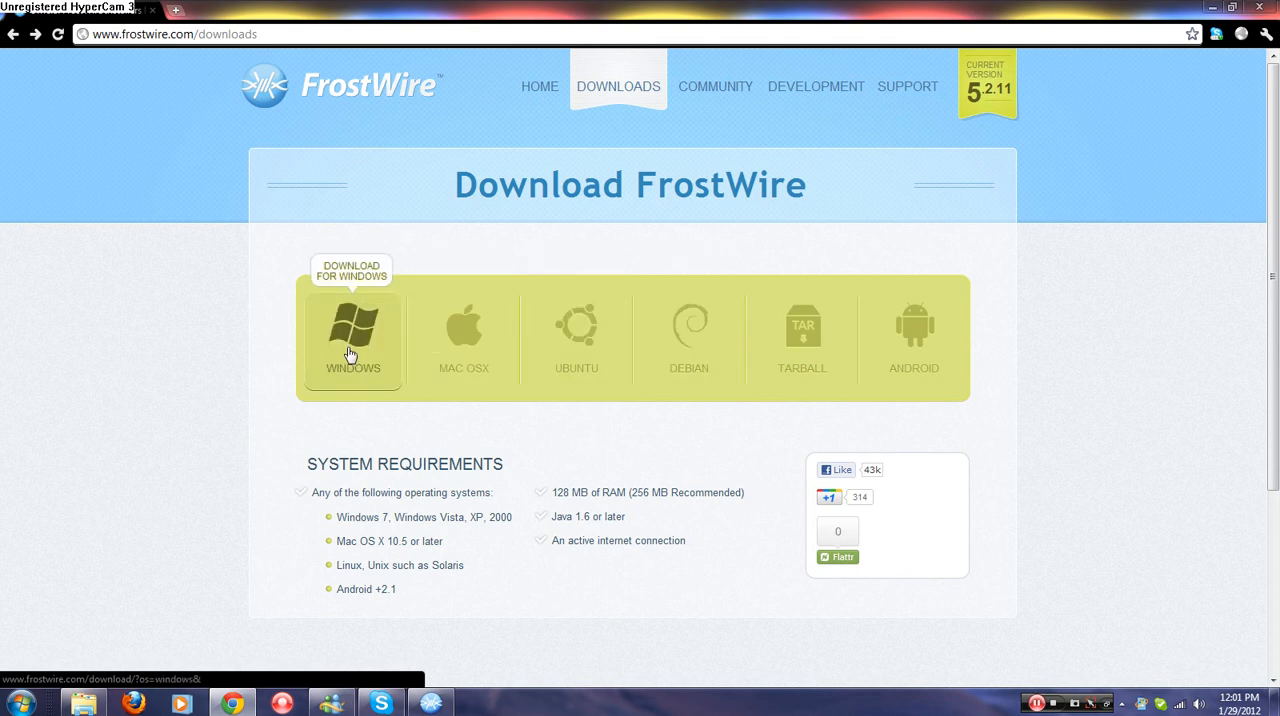
Download the Windows FrostWire installer and keep it despite the harm warning
left_click(352, 340)
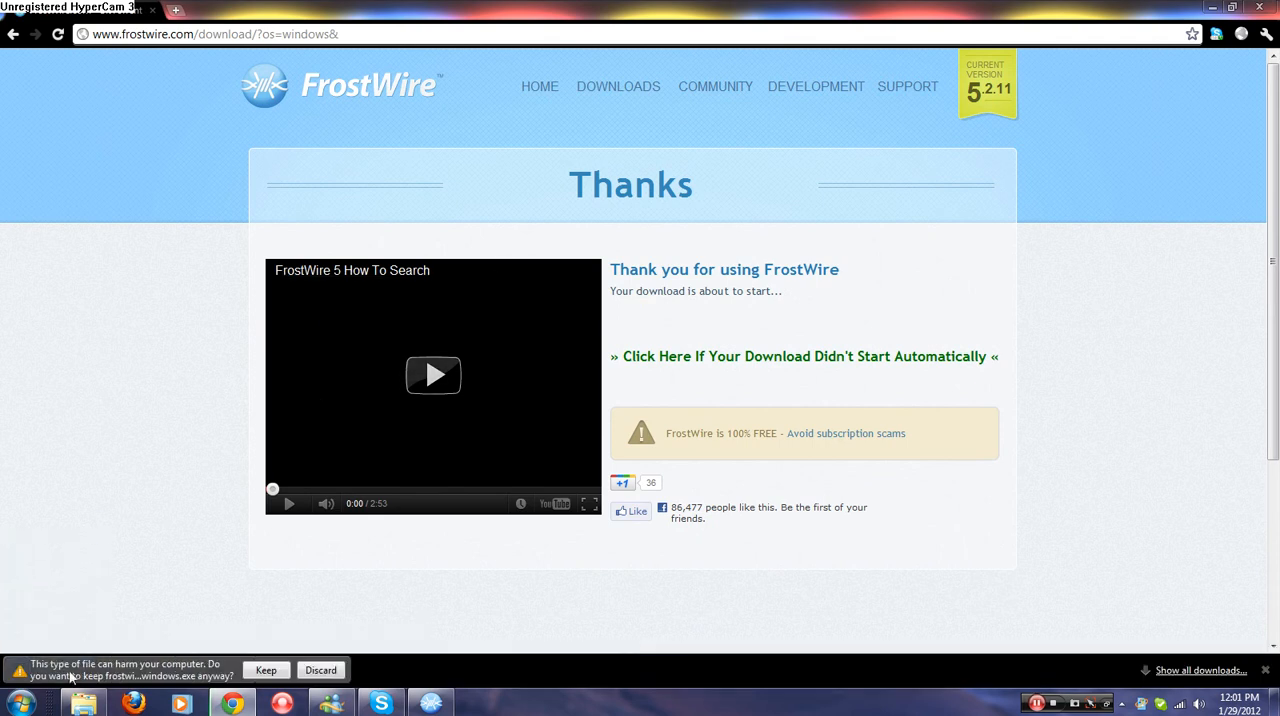
left_click(265, 670)
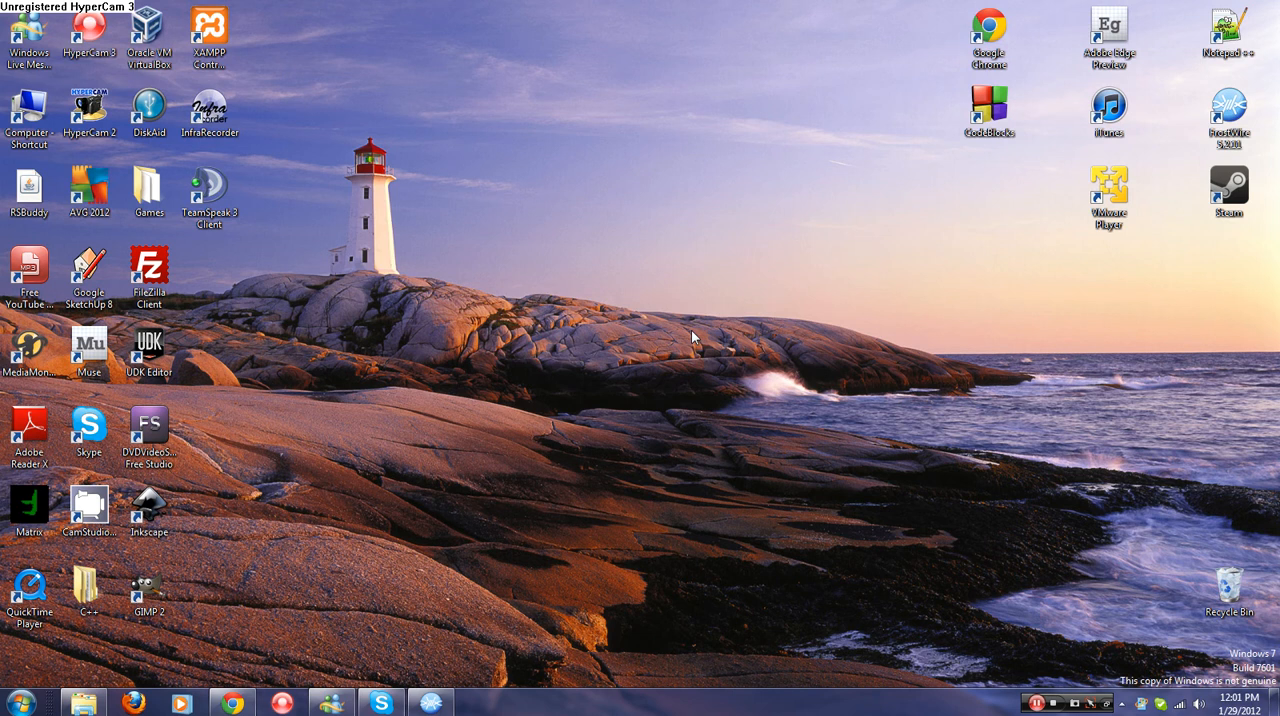
mouse_move(670, 391)
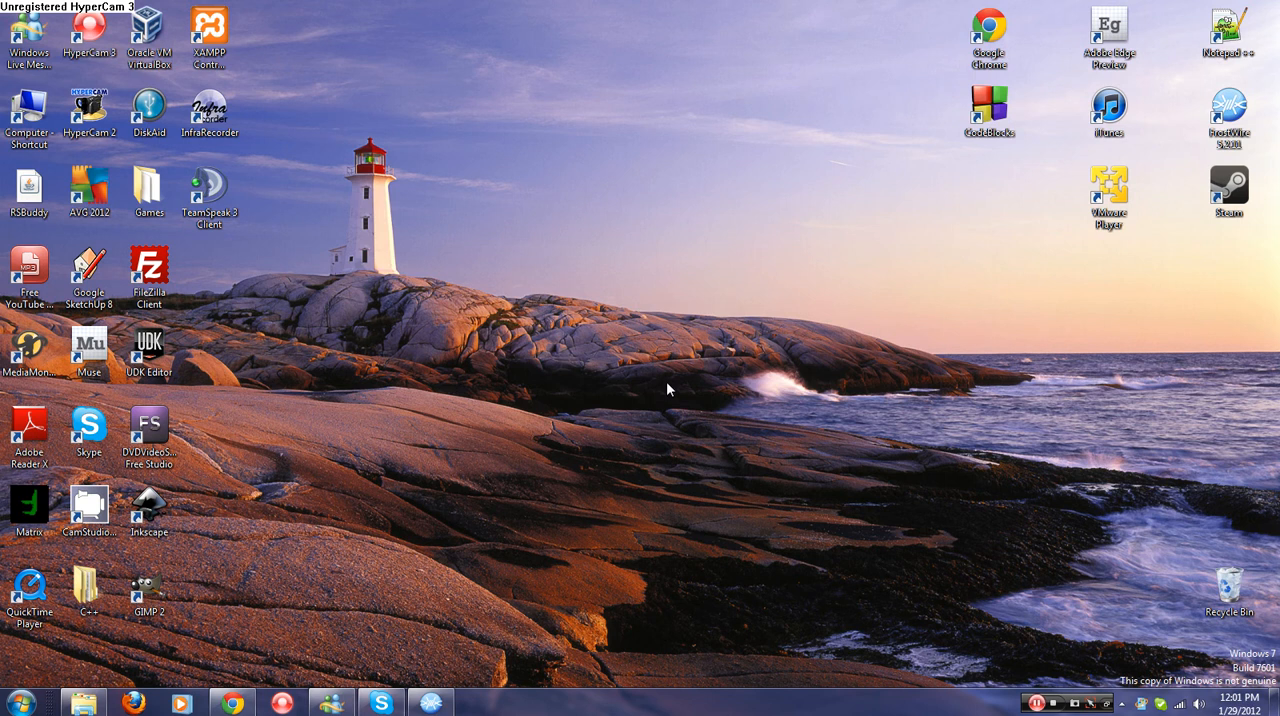
mouse_move(654, 393)
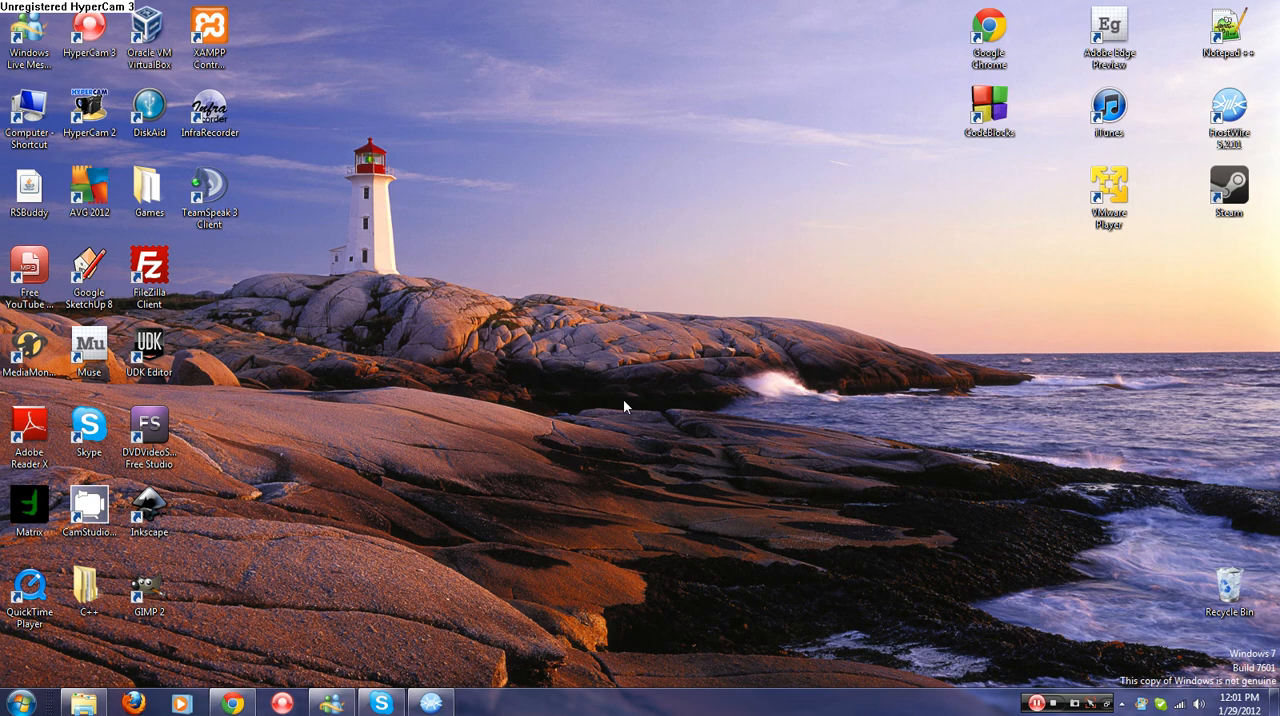
mouse_move(439, 696)
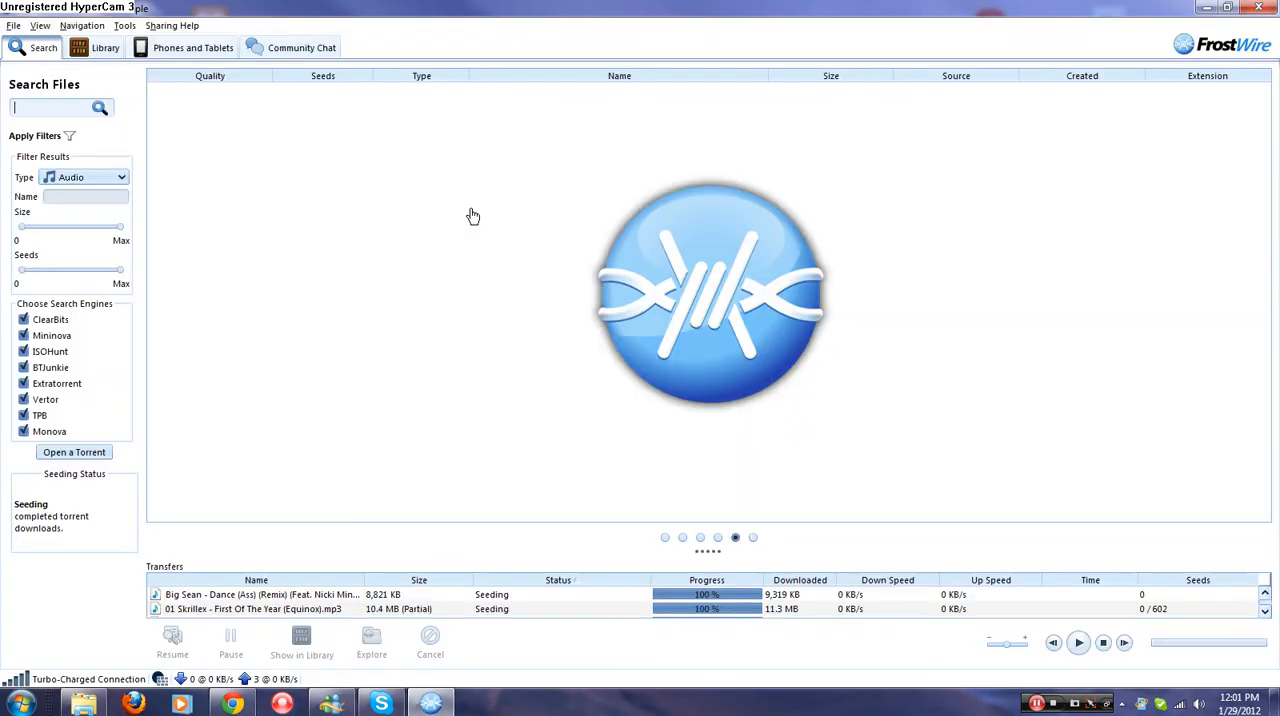
mouse_move(420, 203)
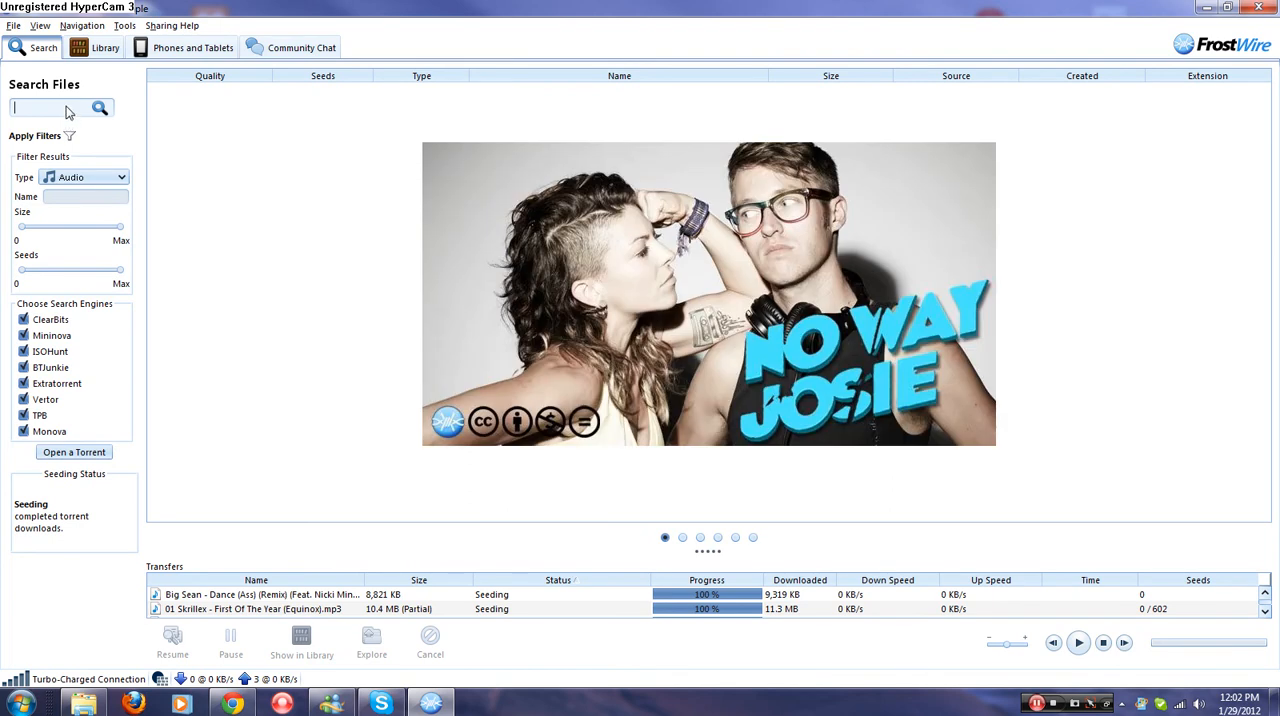
Search FrostWire for 'Skrillex' audio tracks
type("Skrillex")
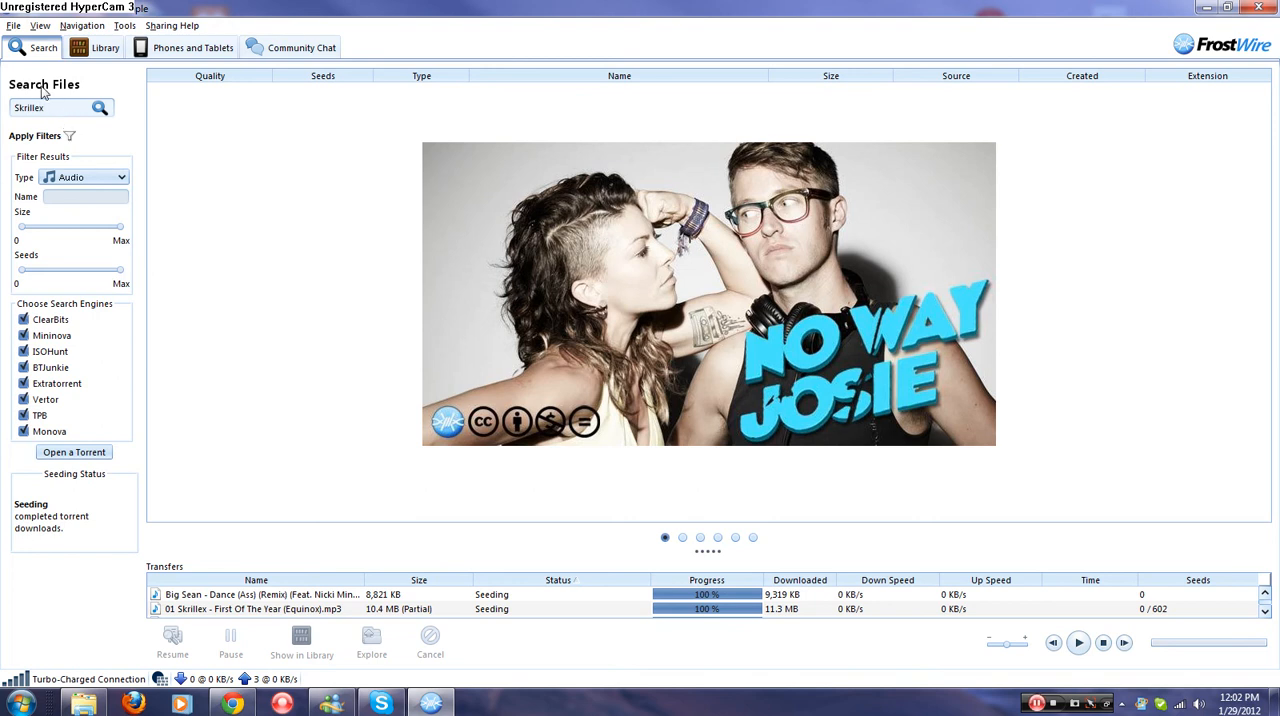
left_click(98, 108)
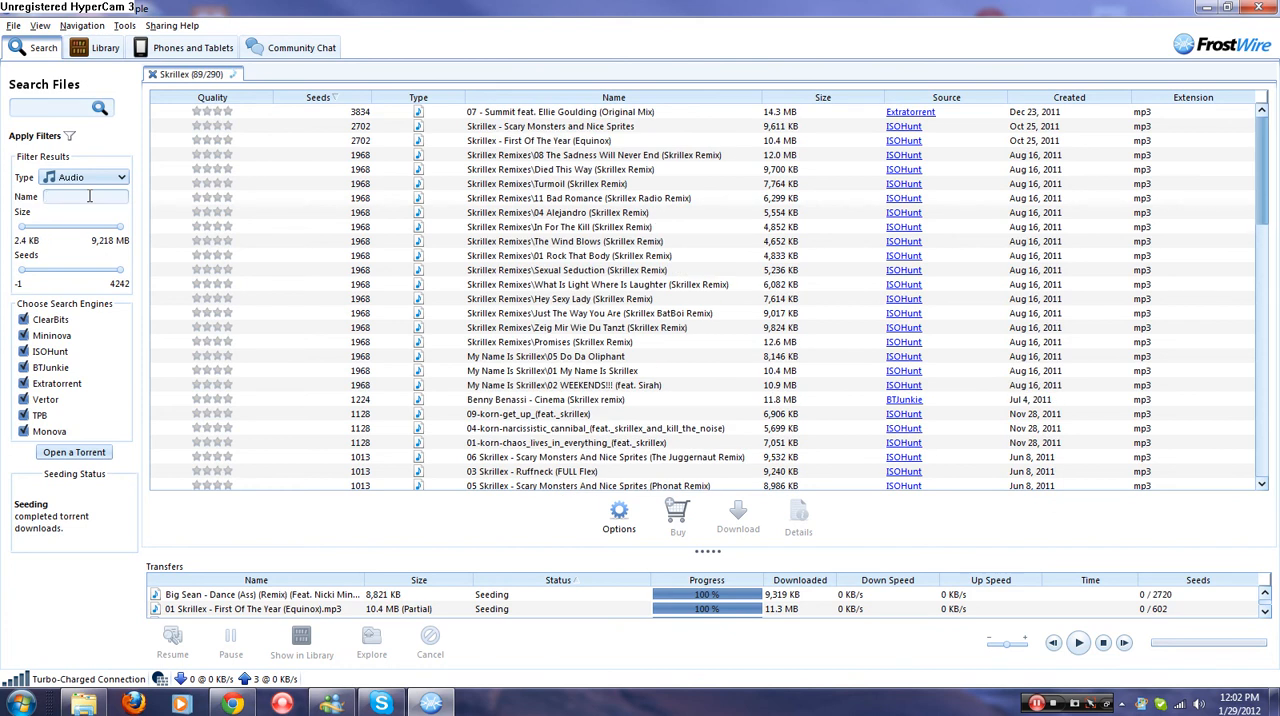
Filter the Skrillex results by the name 'First of the year'
type("First of the year")
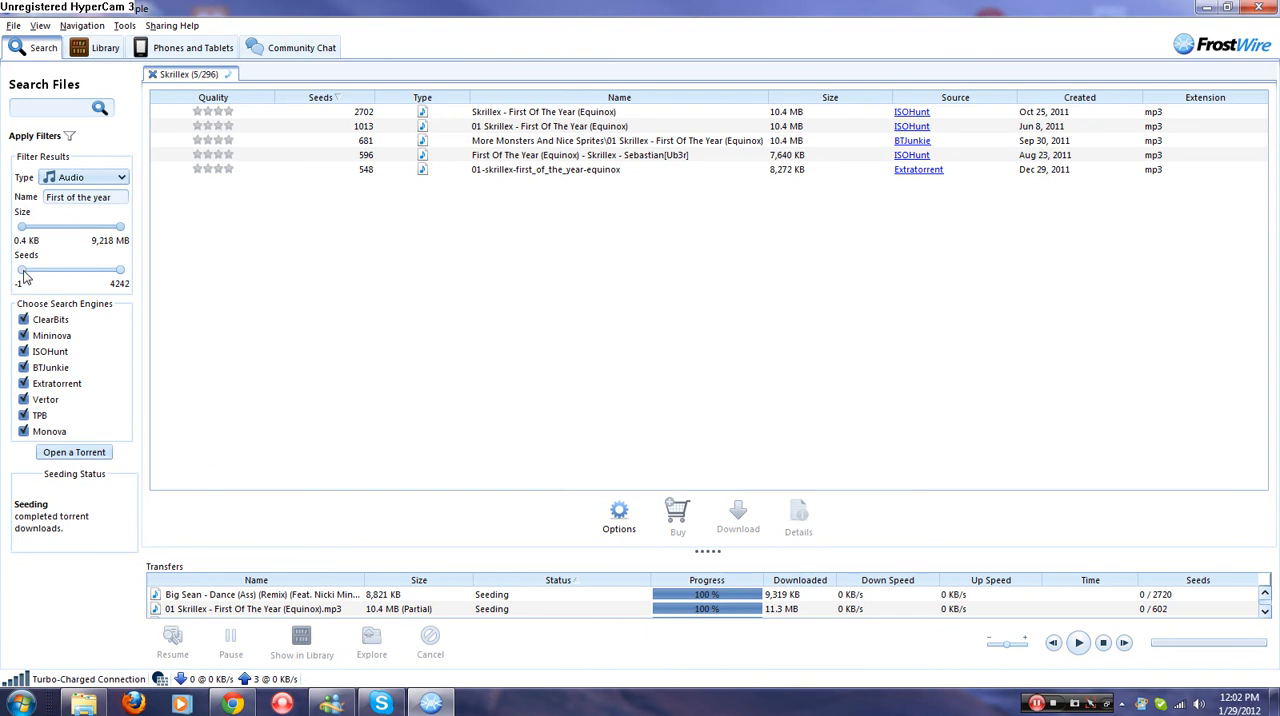
mouse_move(36, 304)
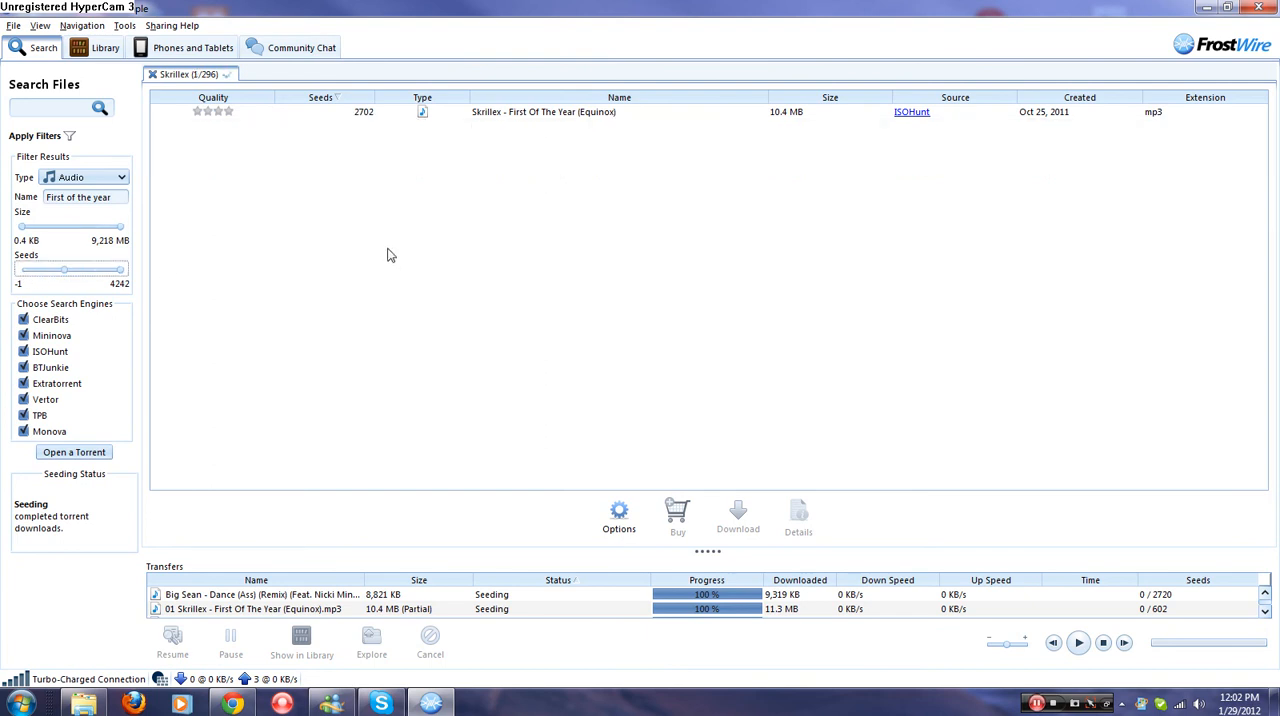
mouse_move(544, 131)
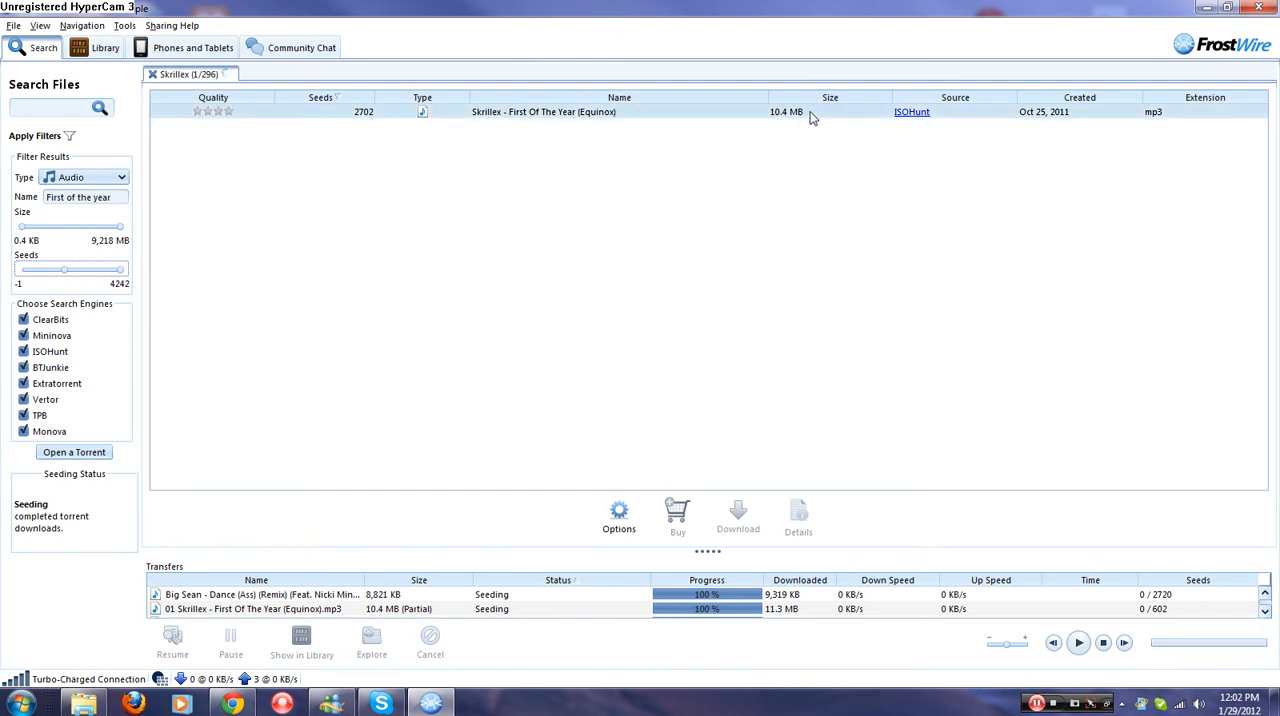
mouse_move(774, 132)
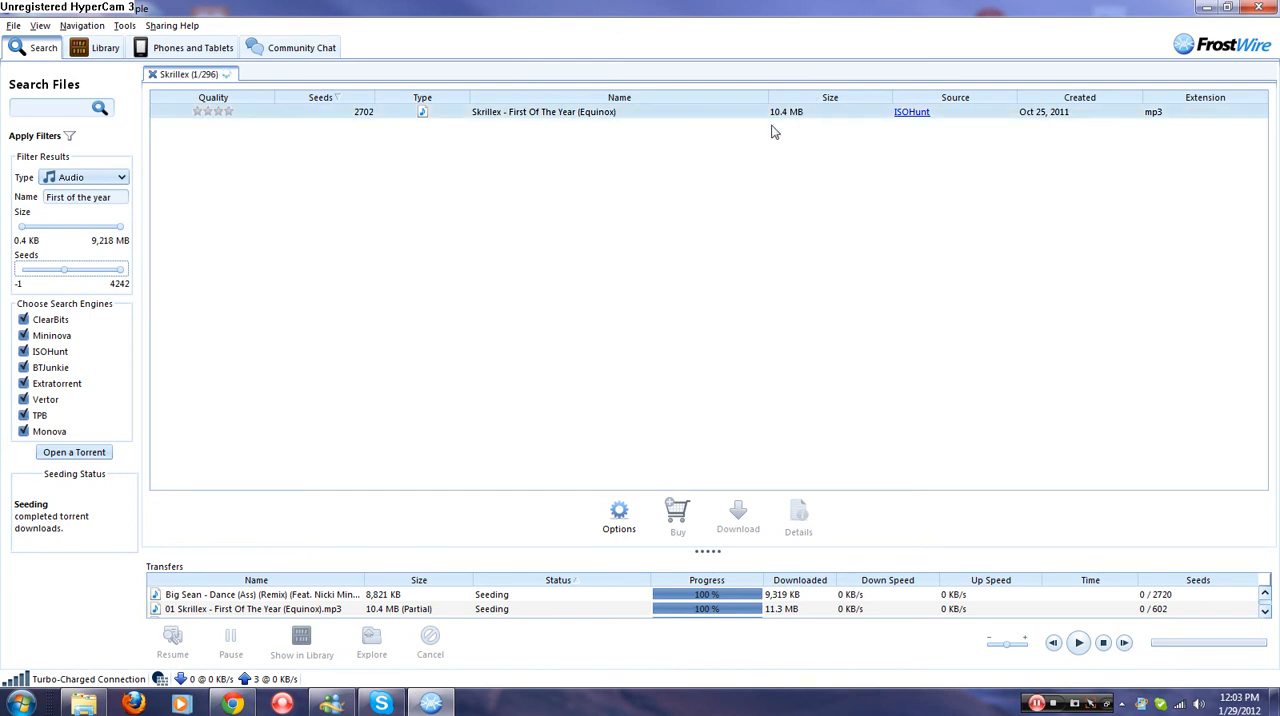
mouse_move(808, 114)
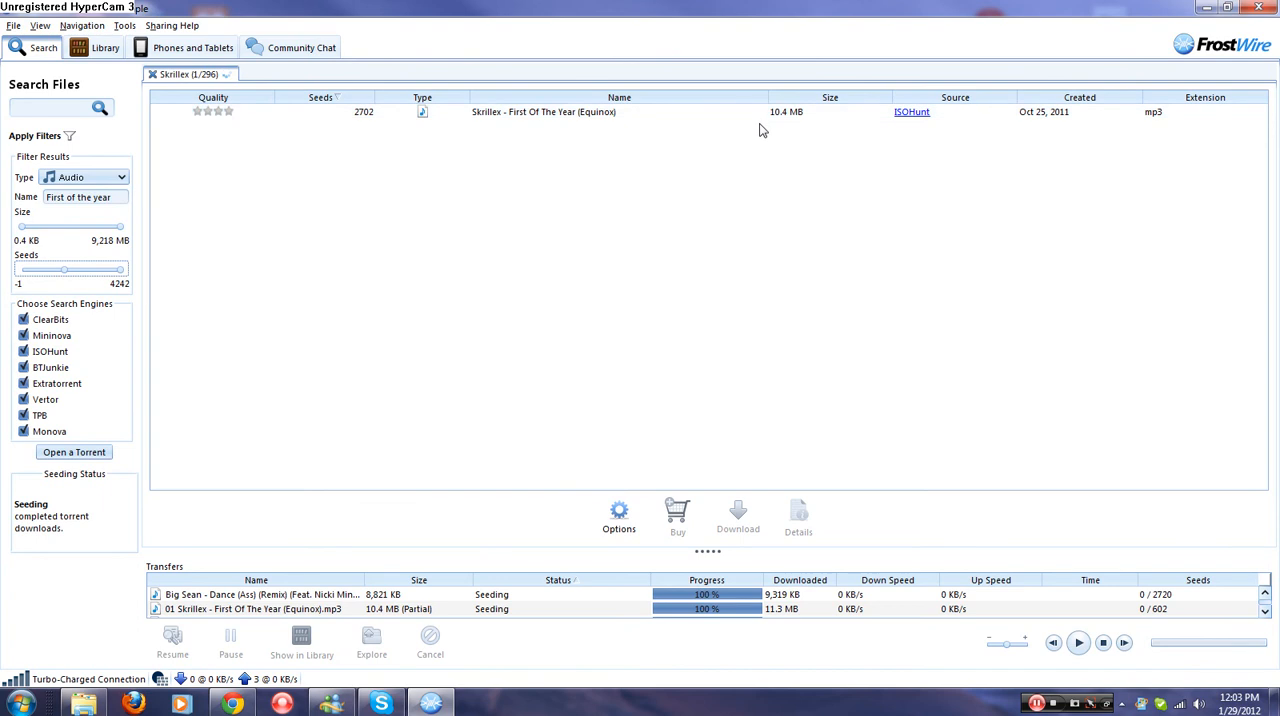
mouse_move(726, 162)
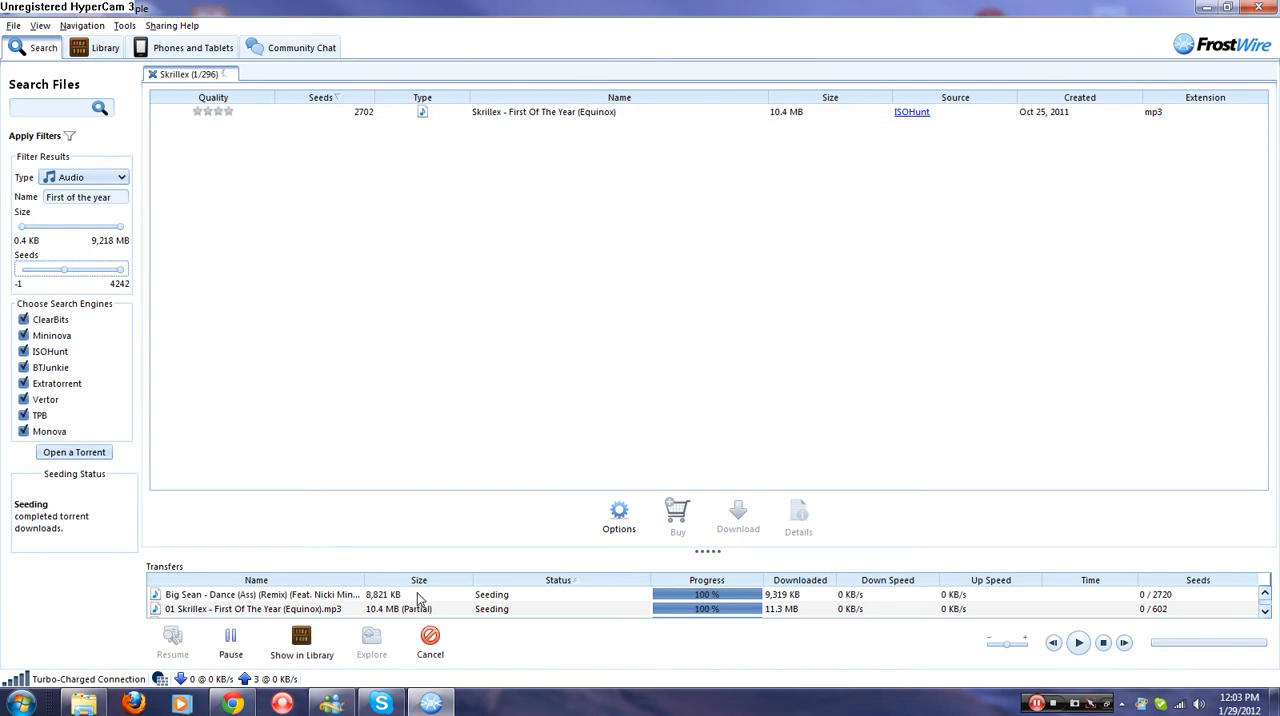
Show the context menu for the Big Sean remix transfer
right_click(300, 594)
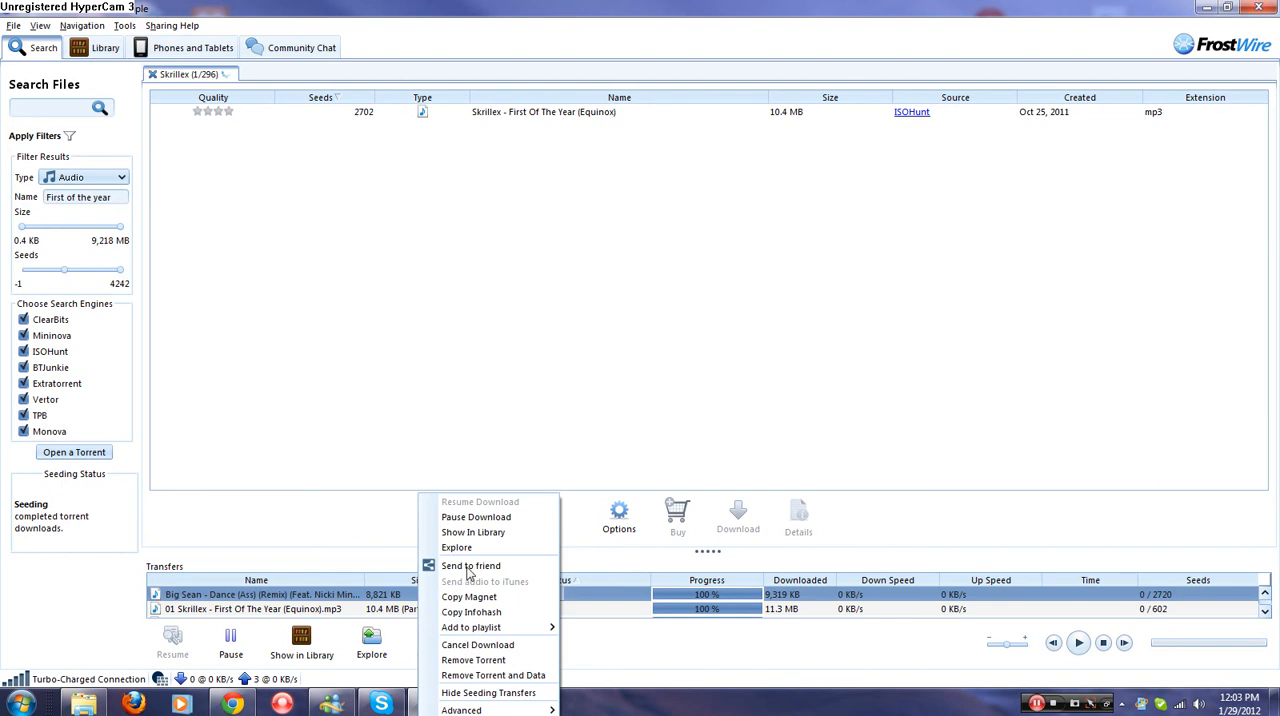
mouse_move(485, 570)
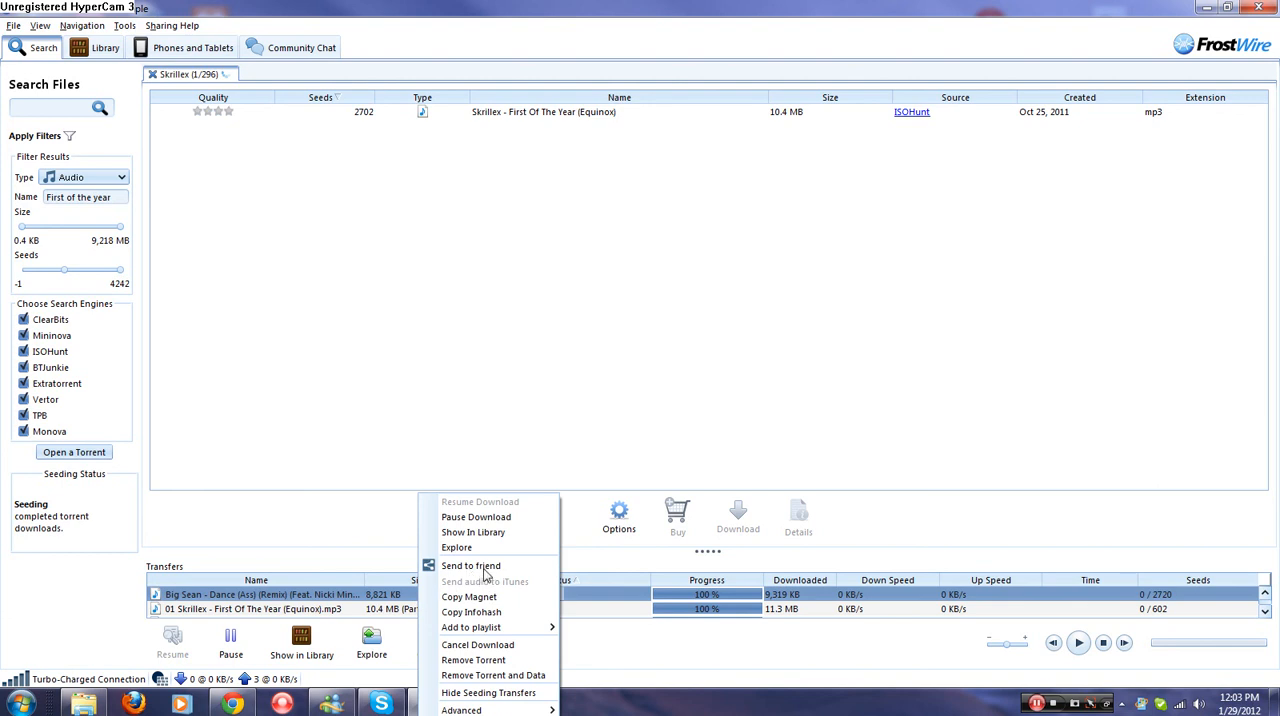
mouse_move(588, 512)
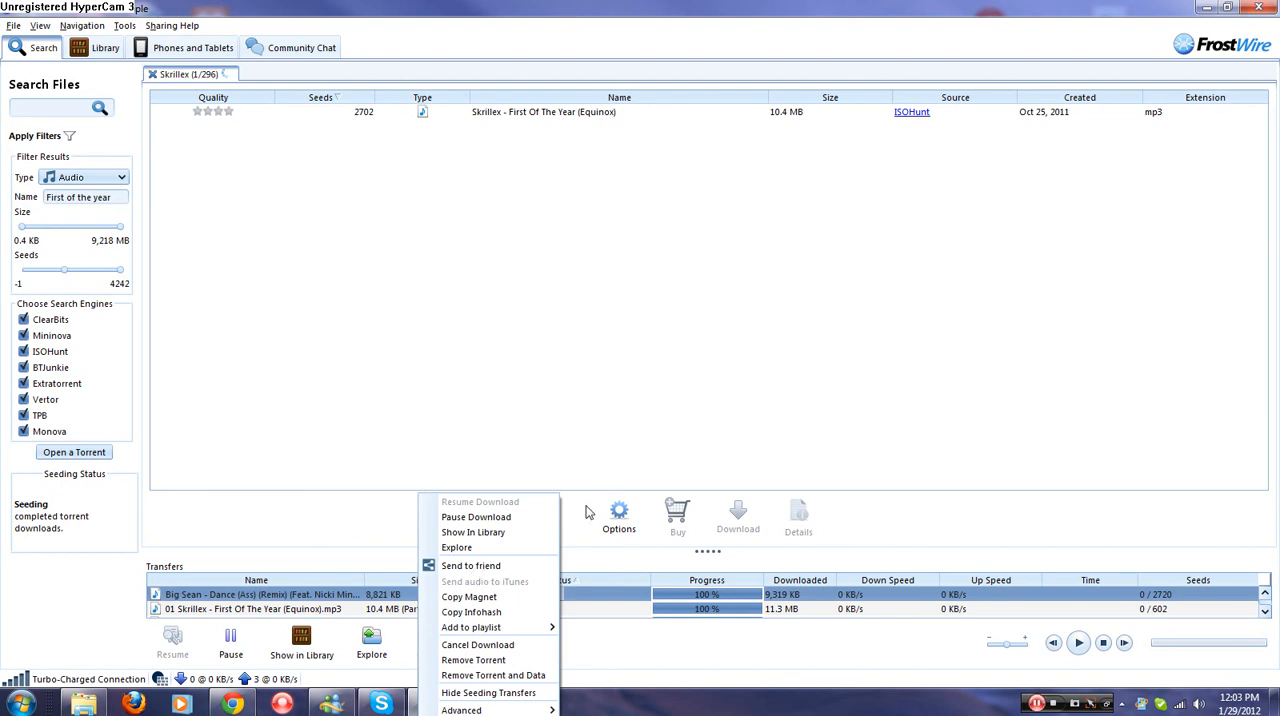
mouse_move(509, 587)
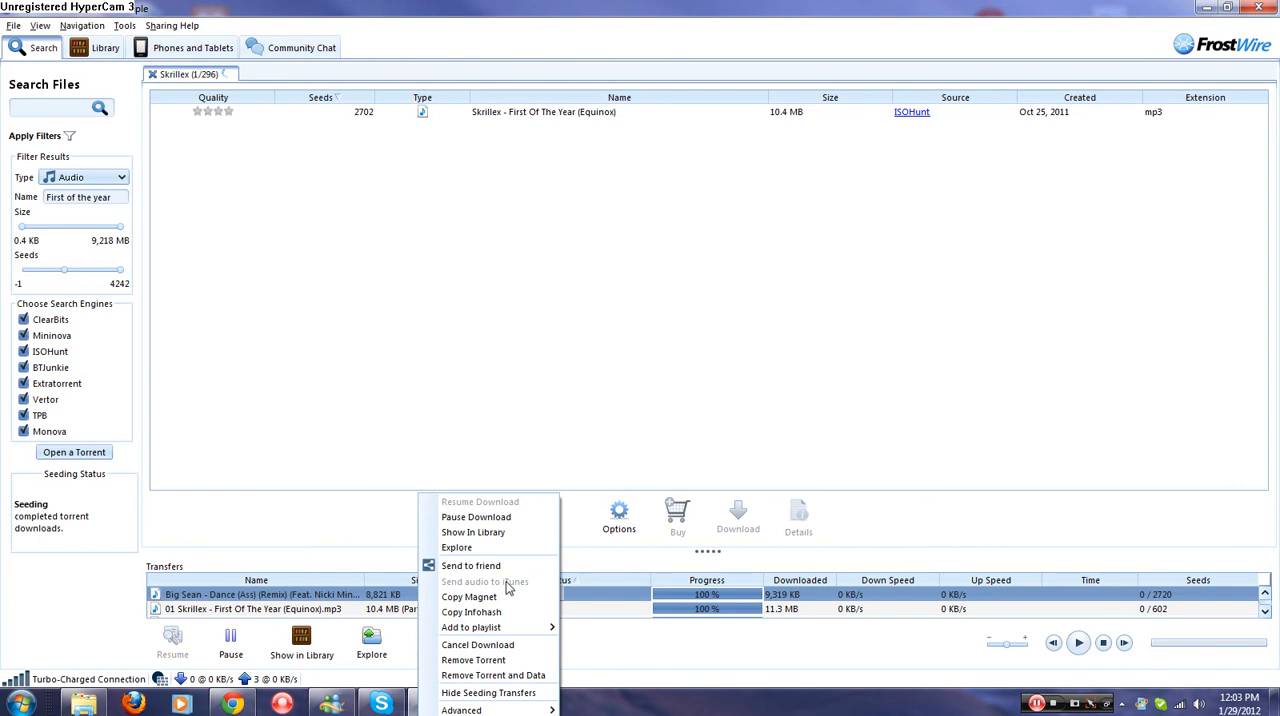
mouse_move(508, 597)
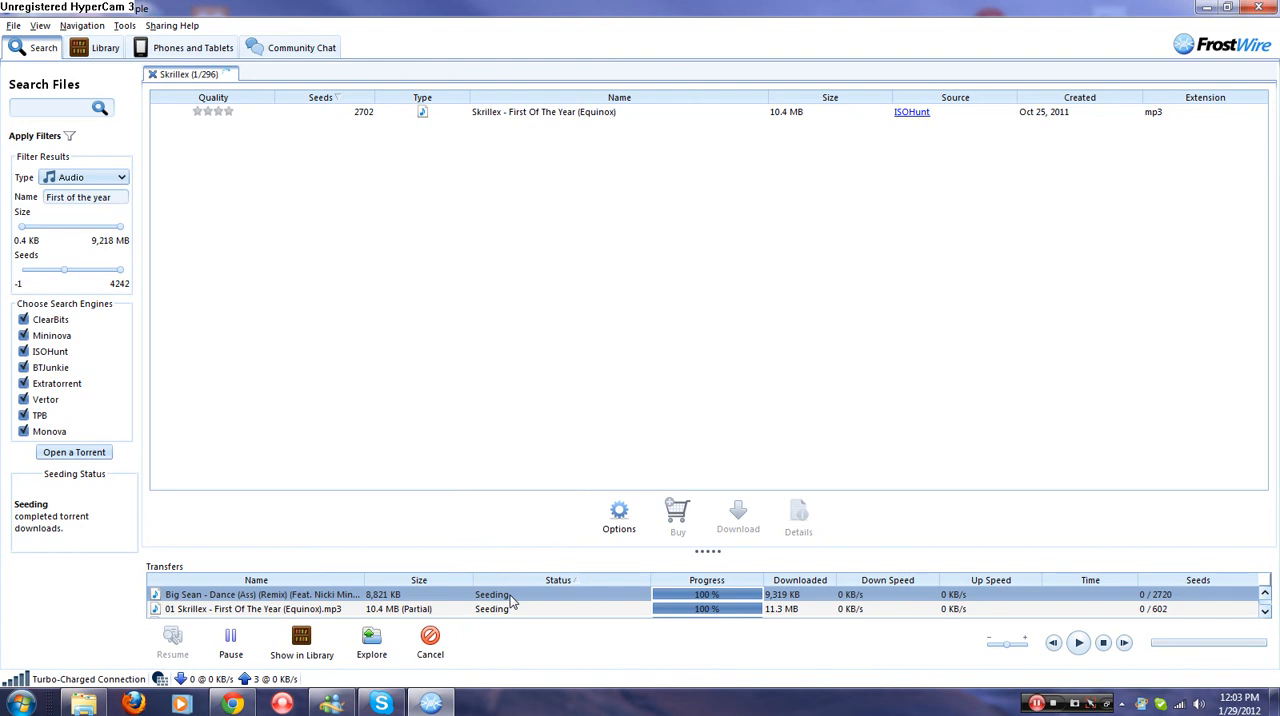
mouse_move(492, 594)
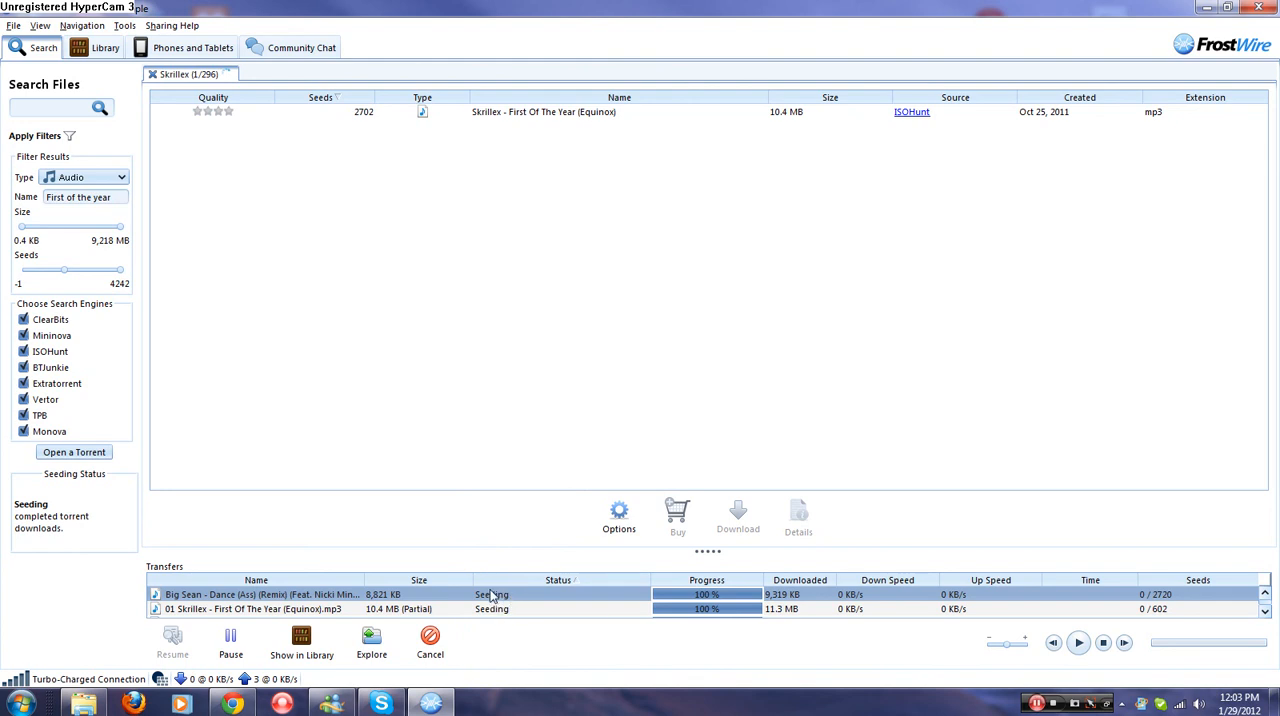
right_click(490, 594)
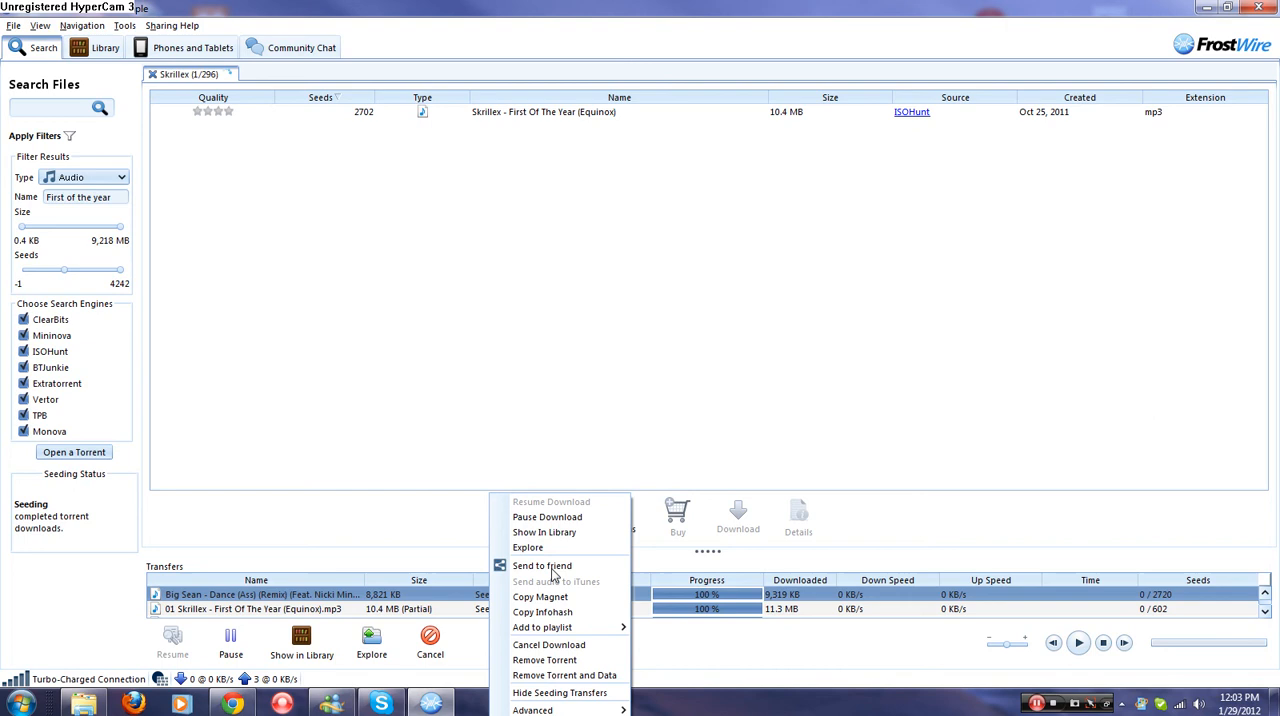
left_click(542, 565)
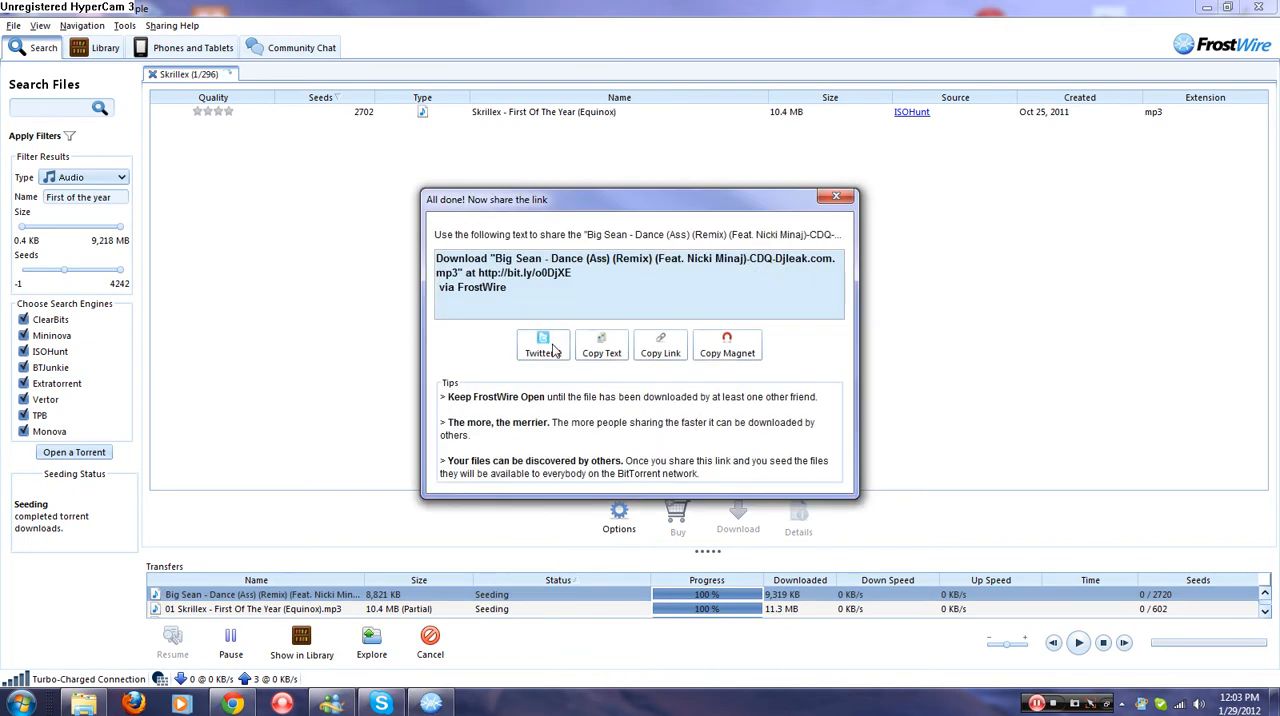
mouse_move(602, 371)
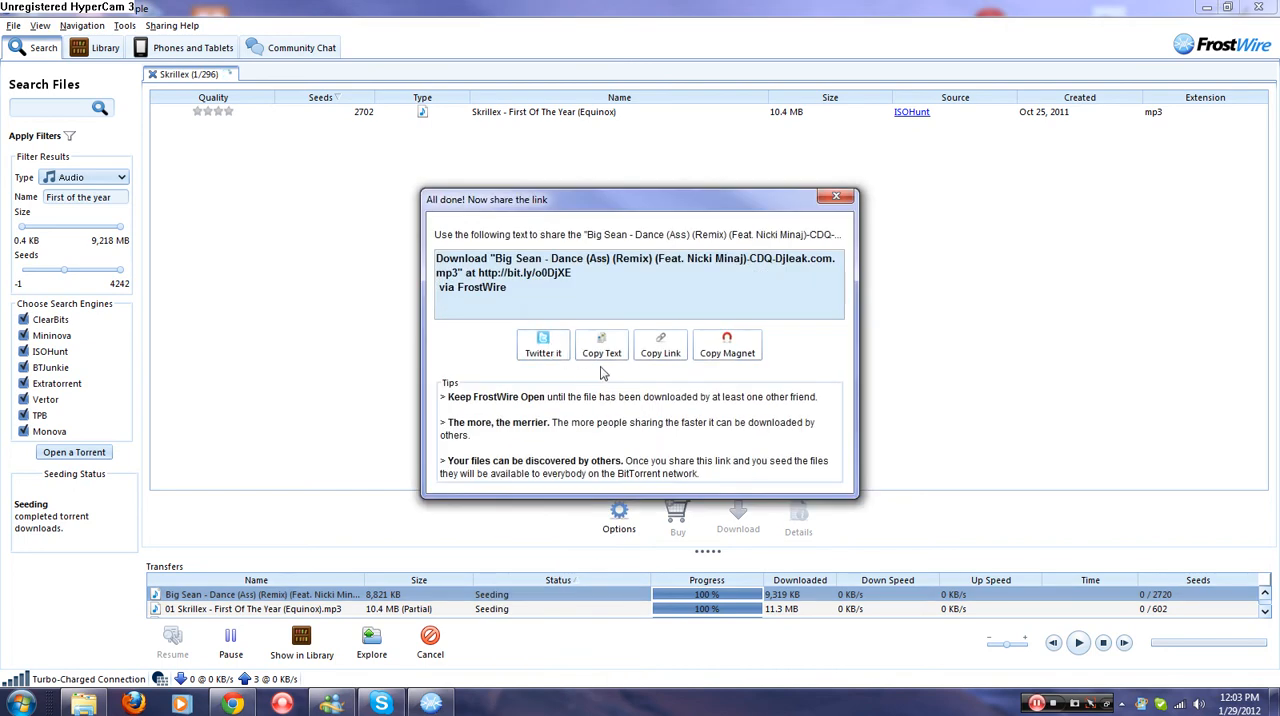
mouse_move(505, 287)
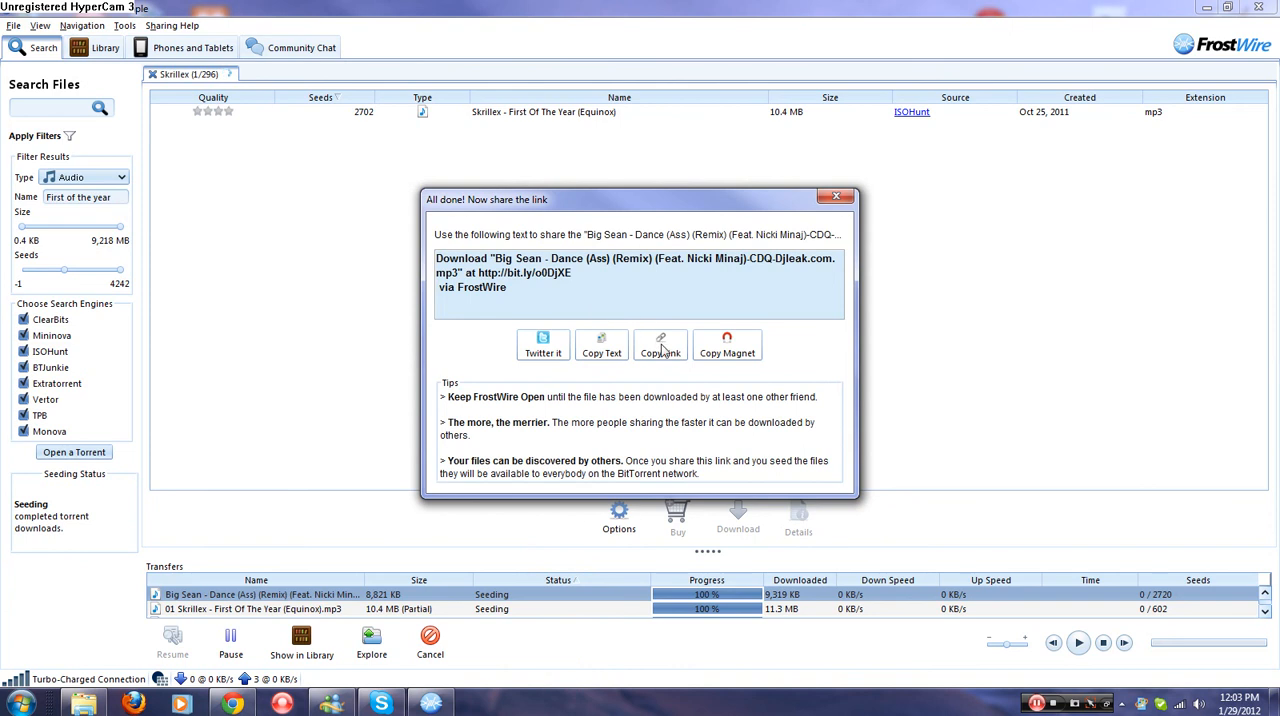
mouse_move(720, 350)
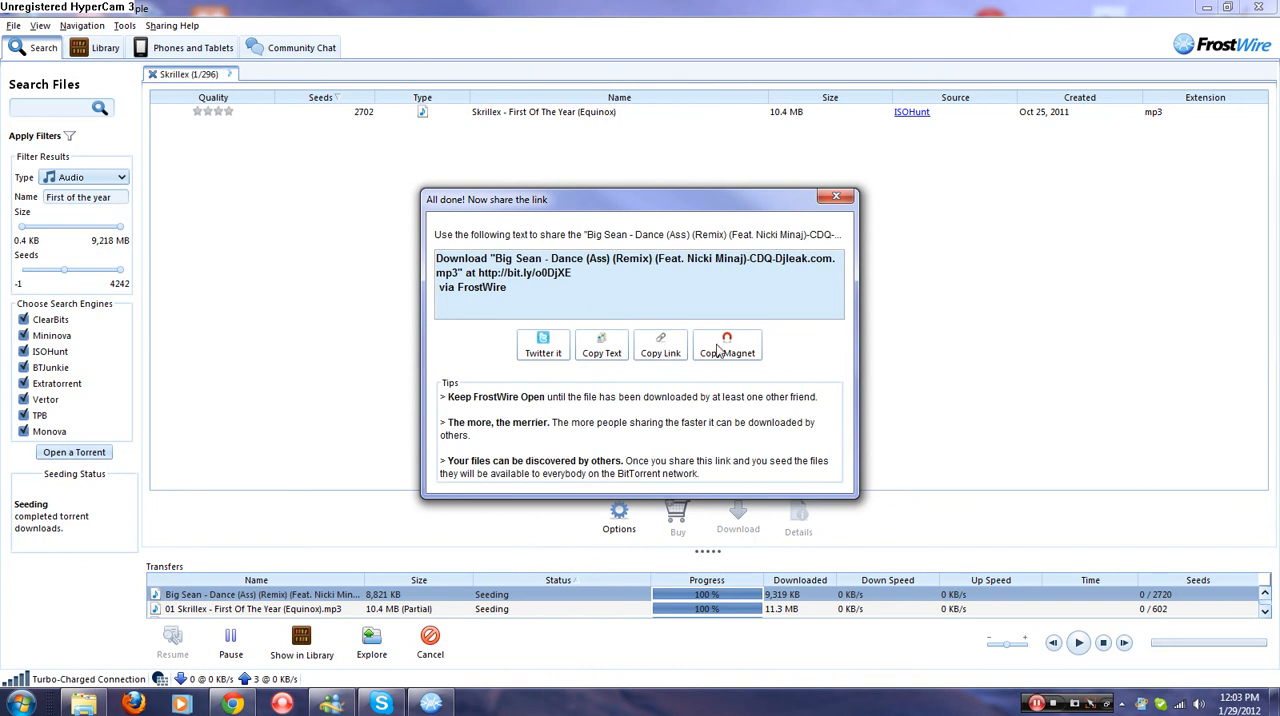
mouse_move(717, 348)
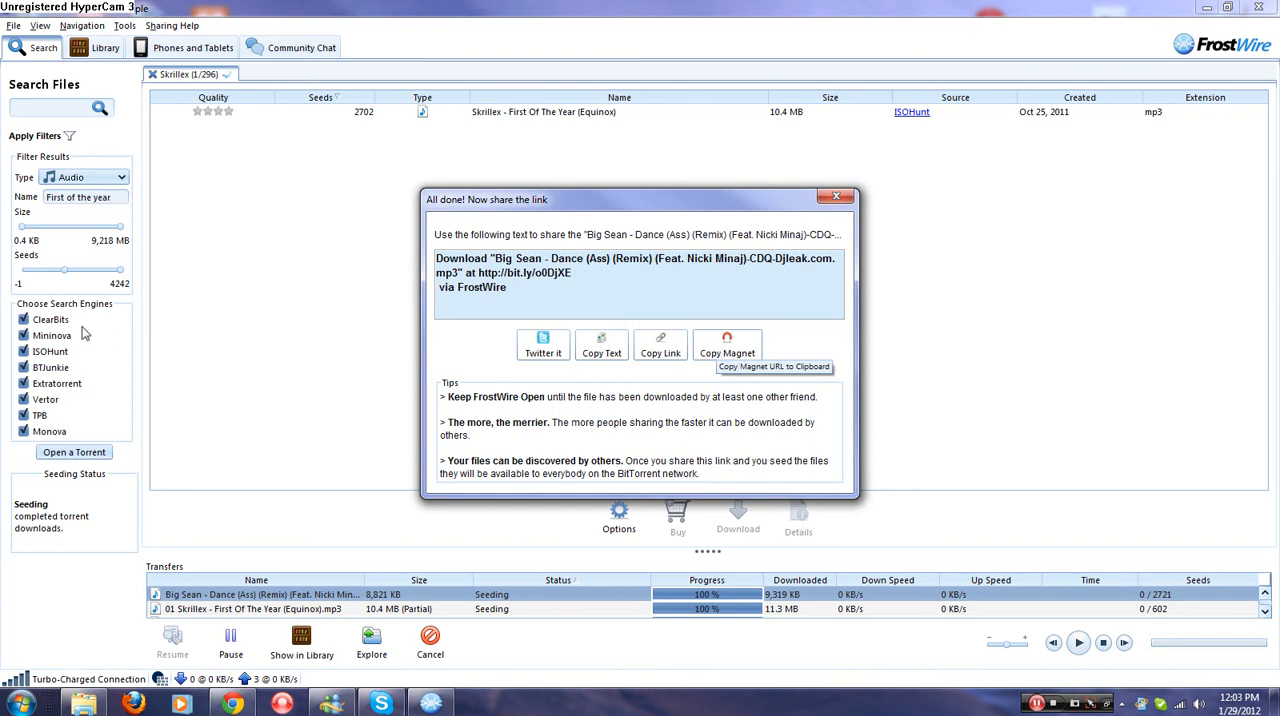
mouse_move(55, 334)
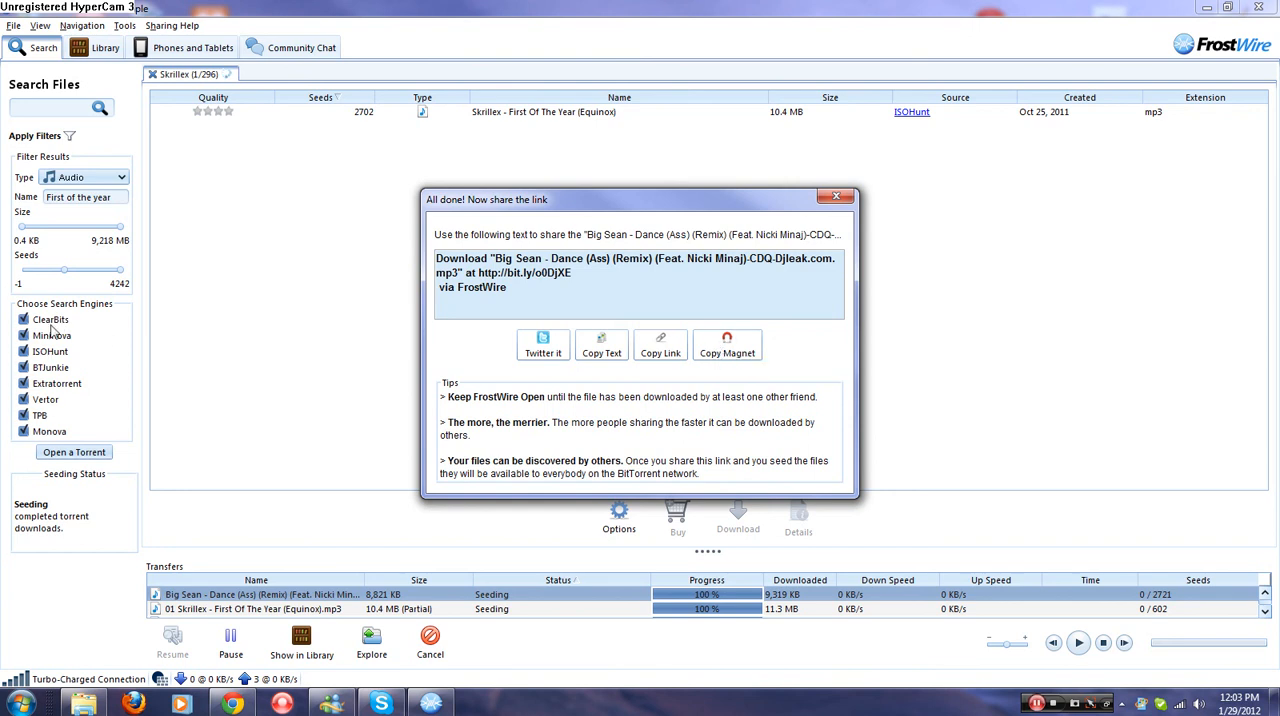
mouse_move(760, 338)
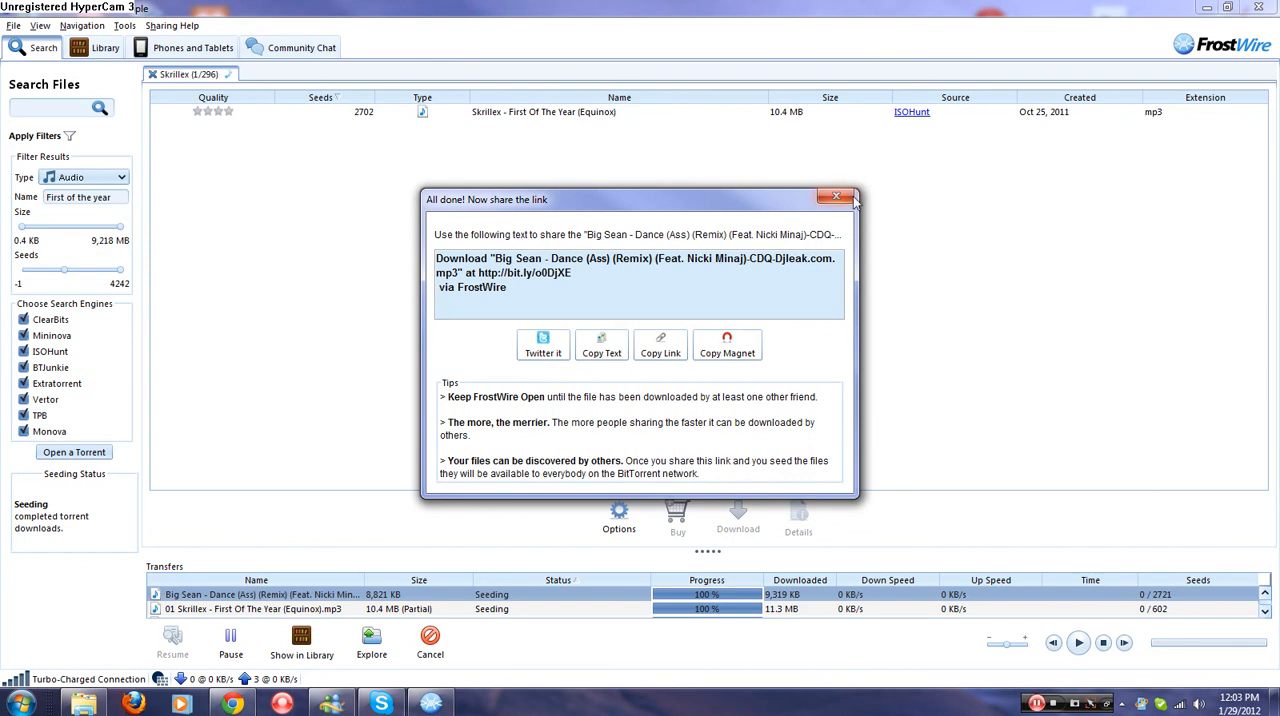
mouse_move(800, 245)
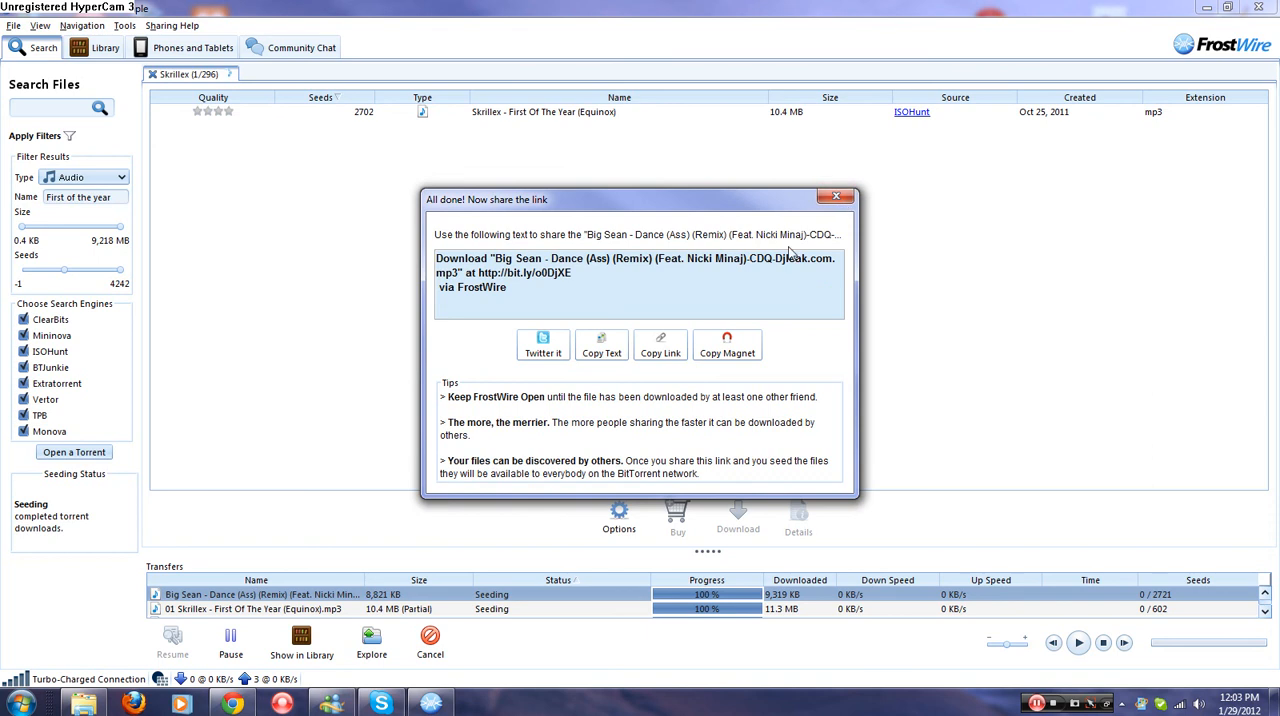
Close the share-link window
left_click(836, 196)
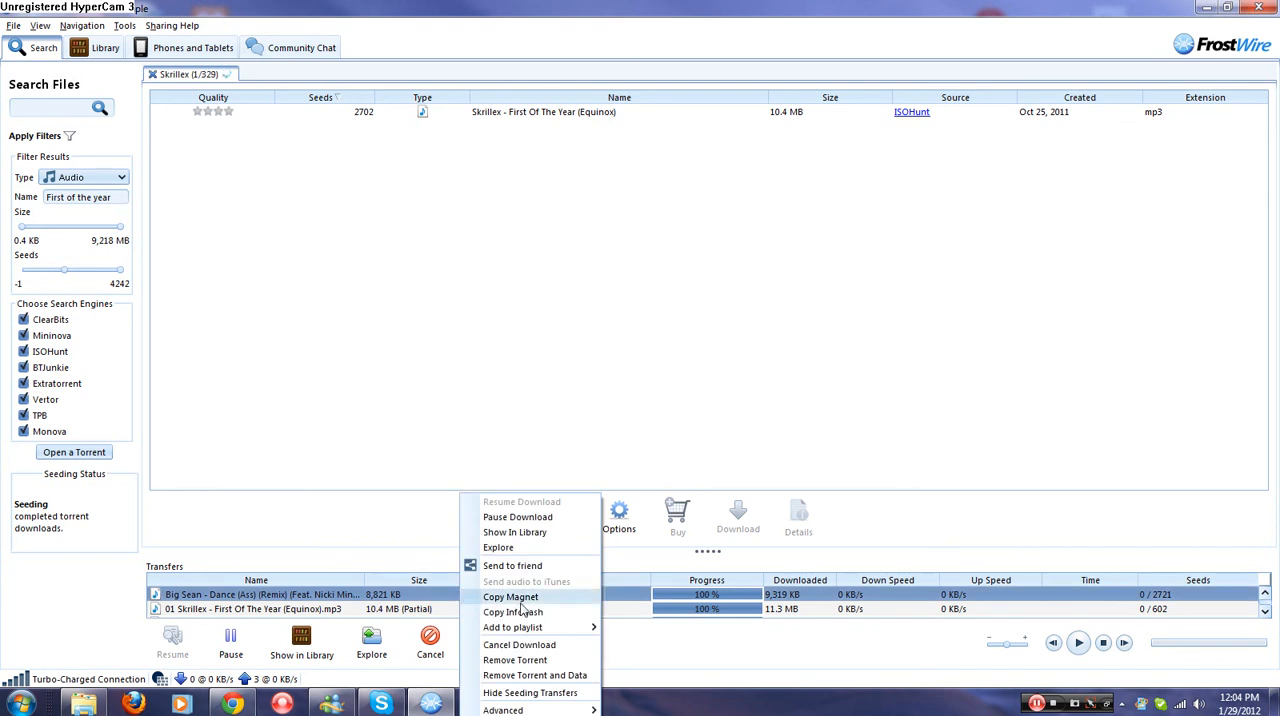
mouse_move(555, 619)
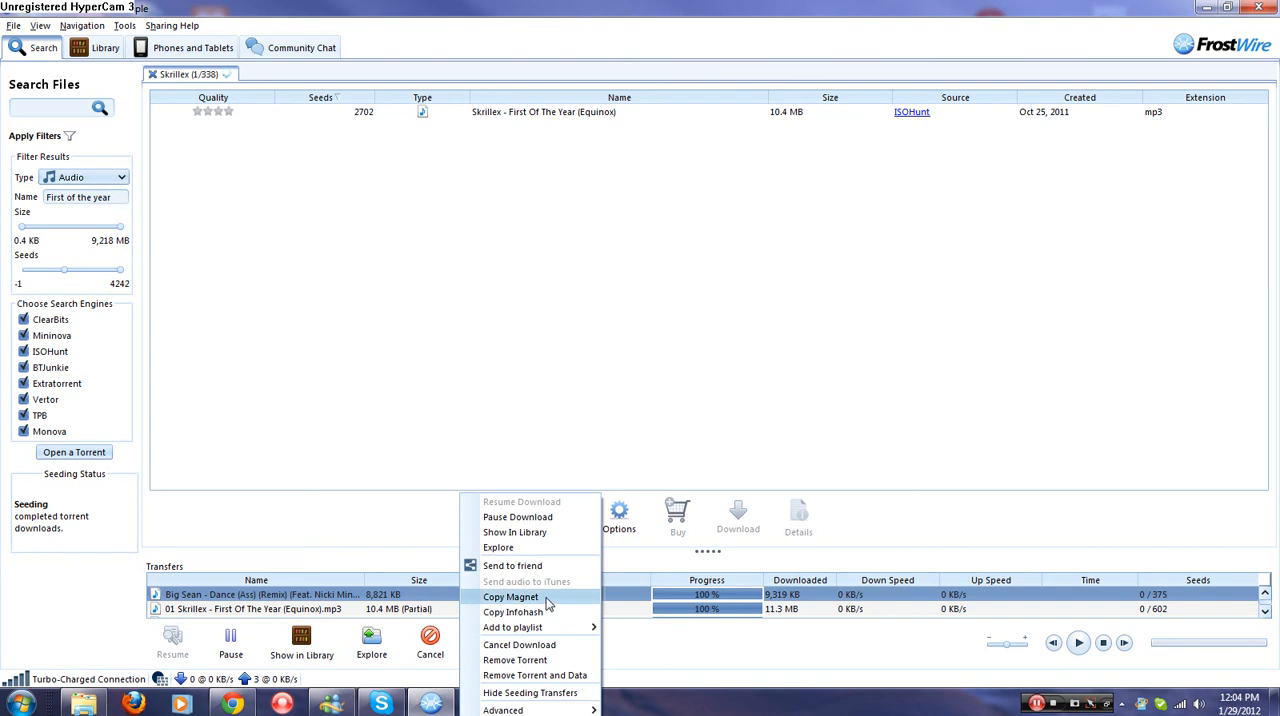
mouse_move(550, 566)
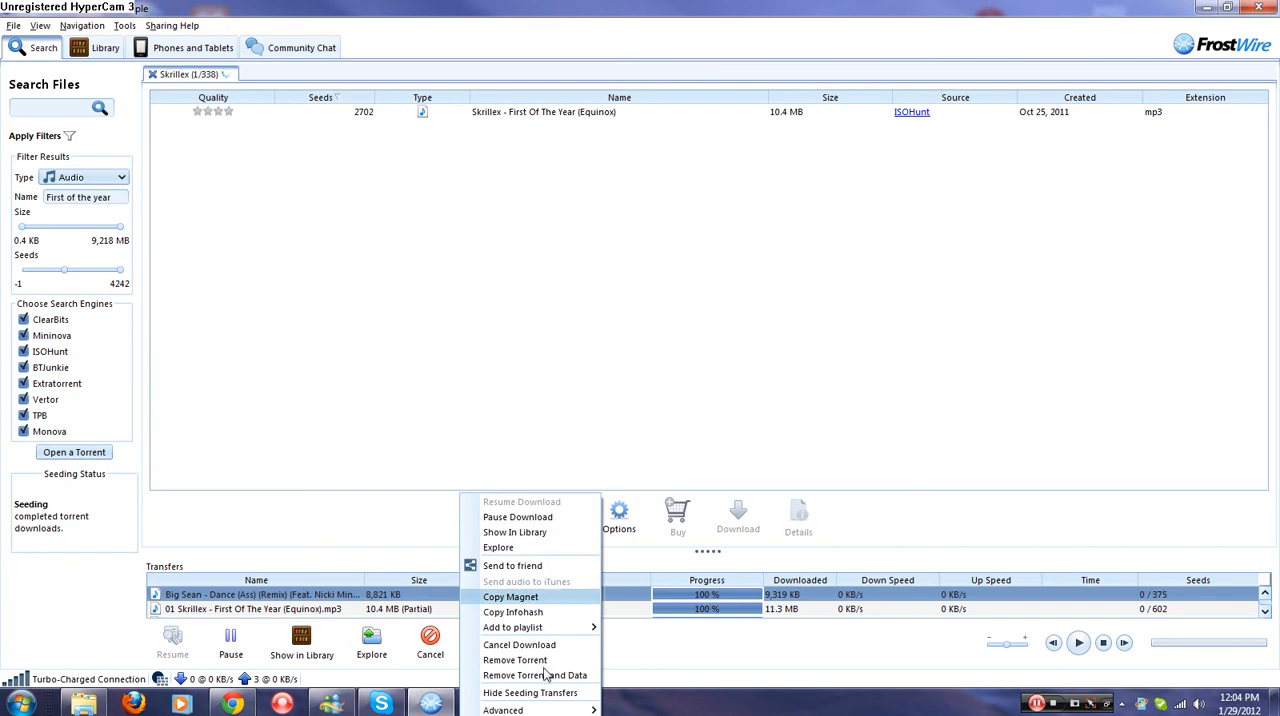
mouse_move(545, 675)
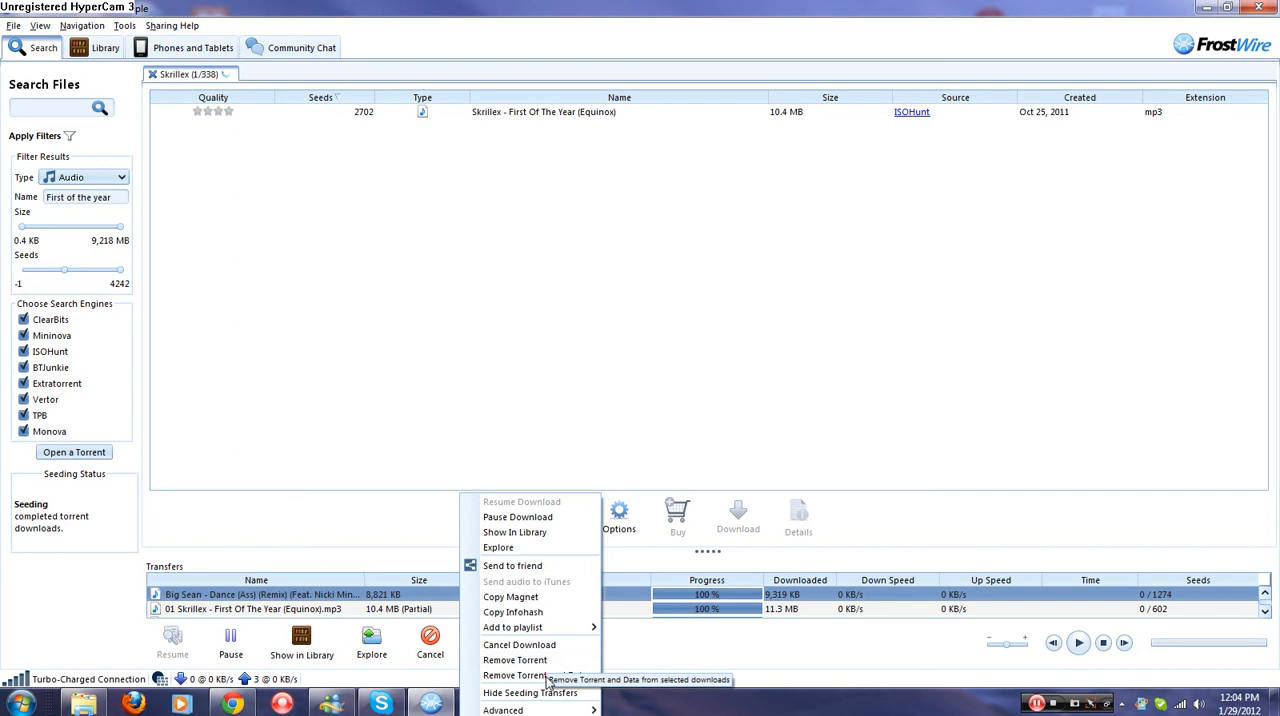
mouse_move(525, 703)
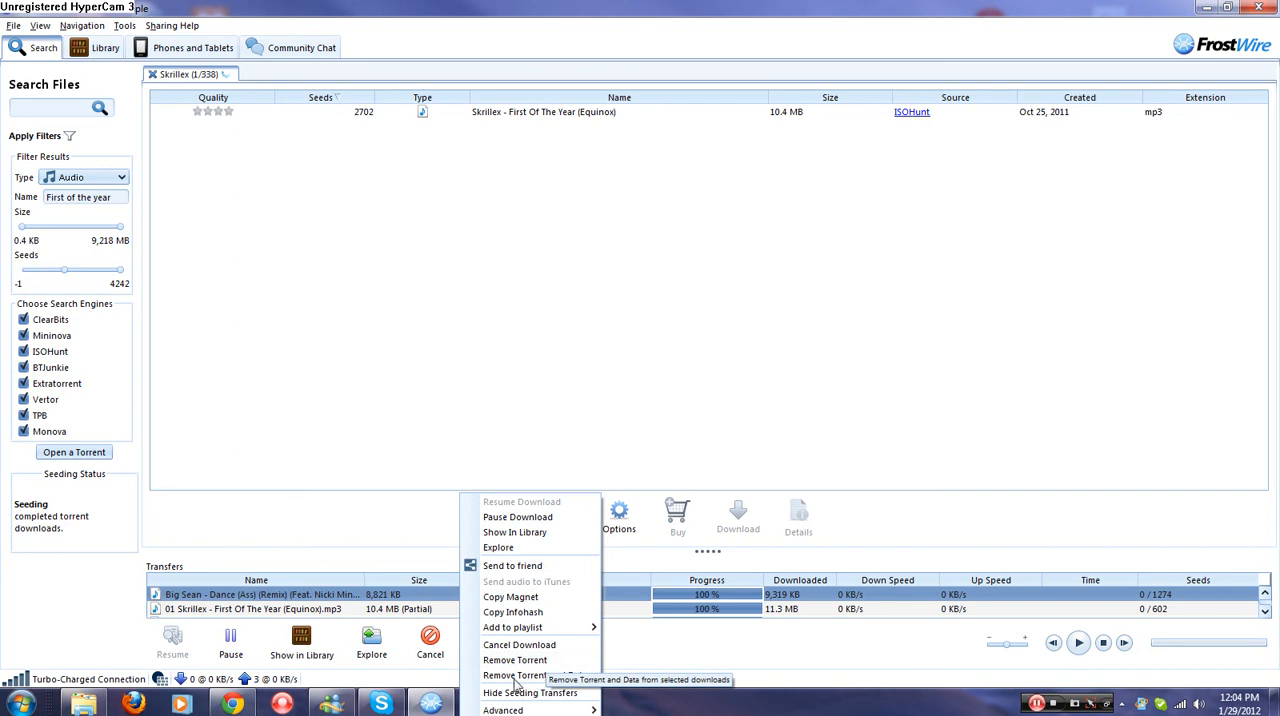
mouse_move(530, 710)
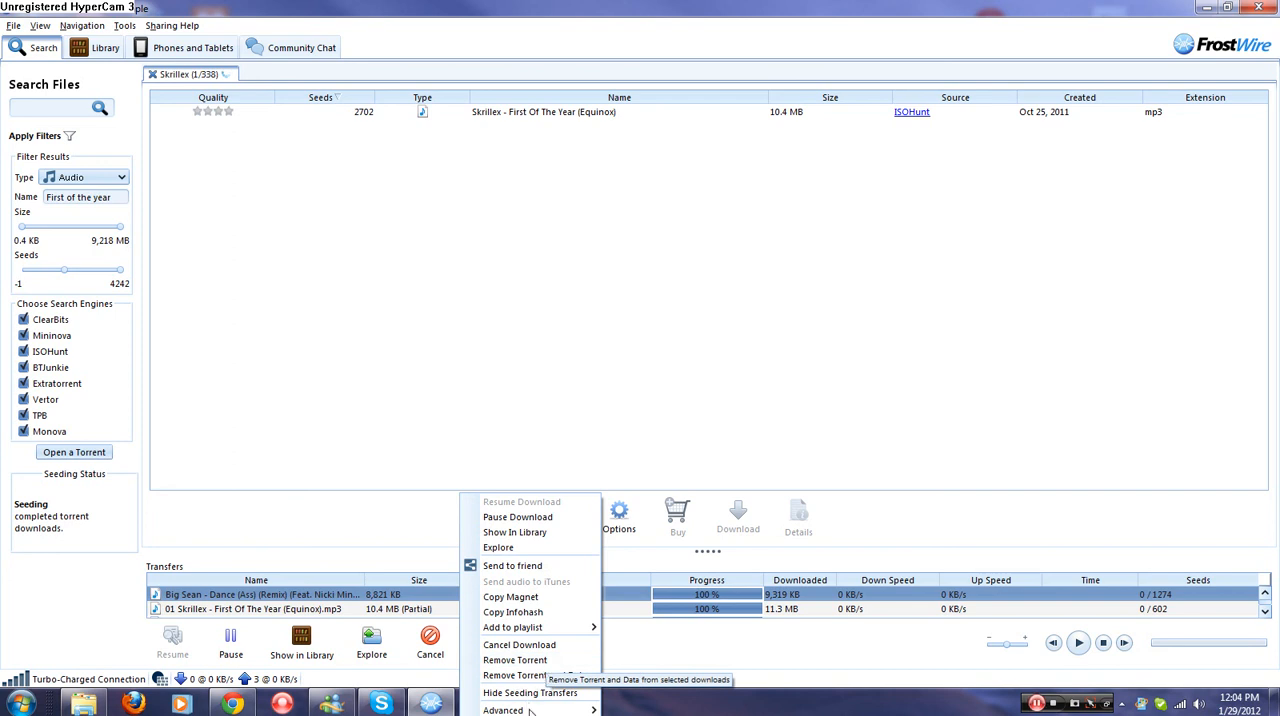
mouse_move(513, 712)
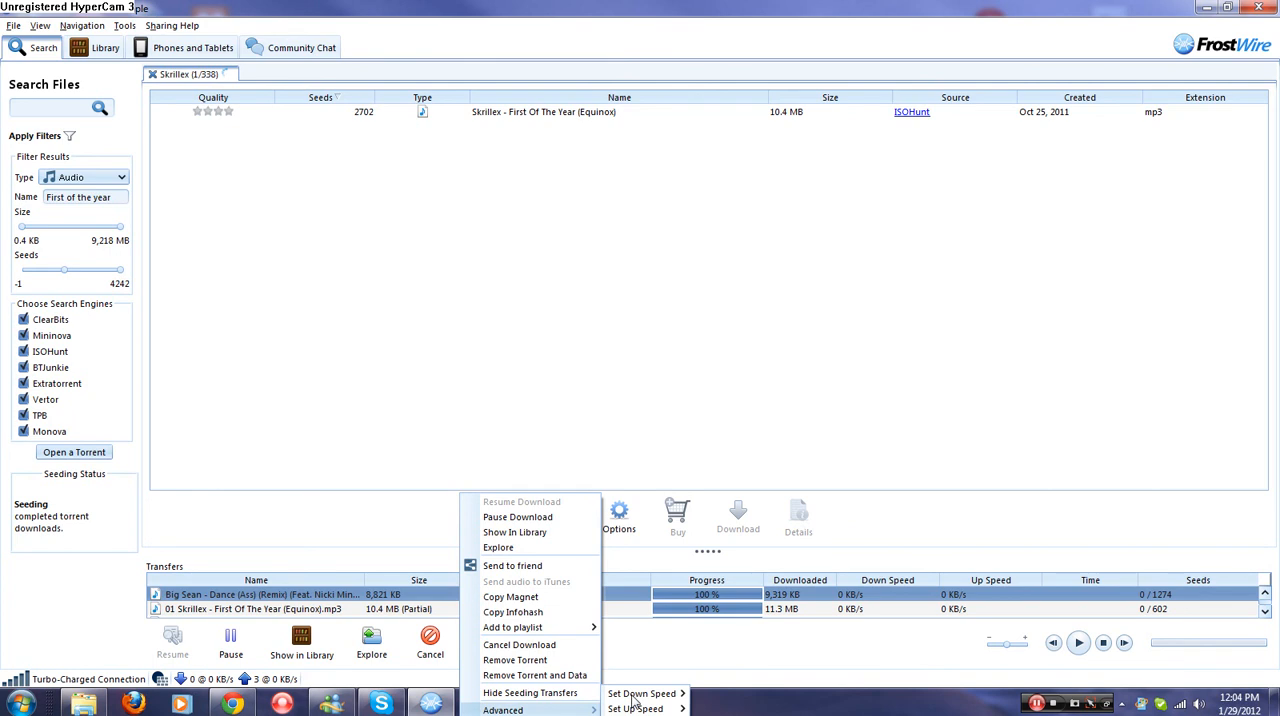
View the transfer's Set Down Speed limits, then dismiss the menu unchanged
left_click(634, 708)
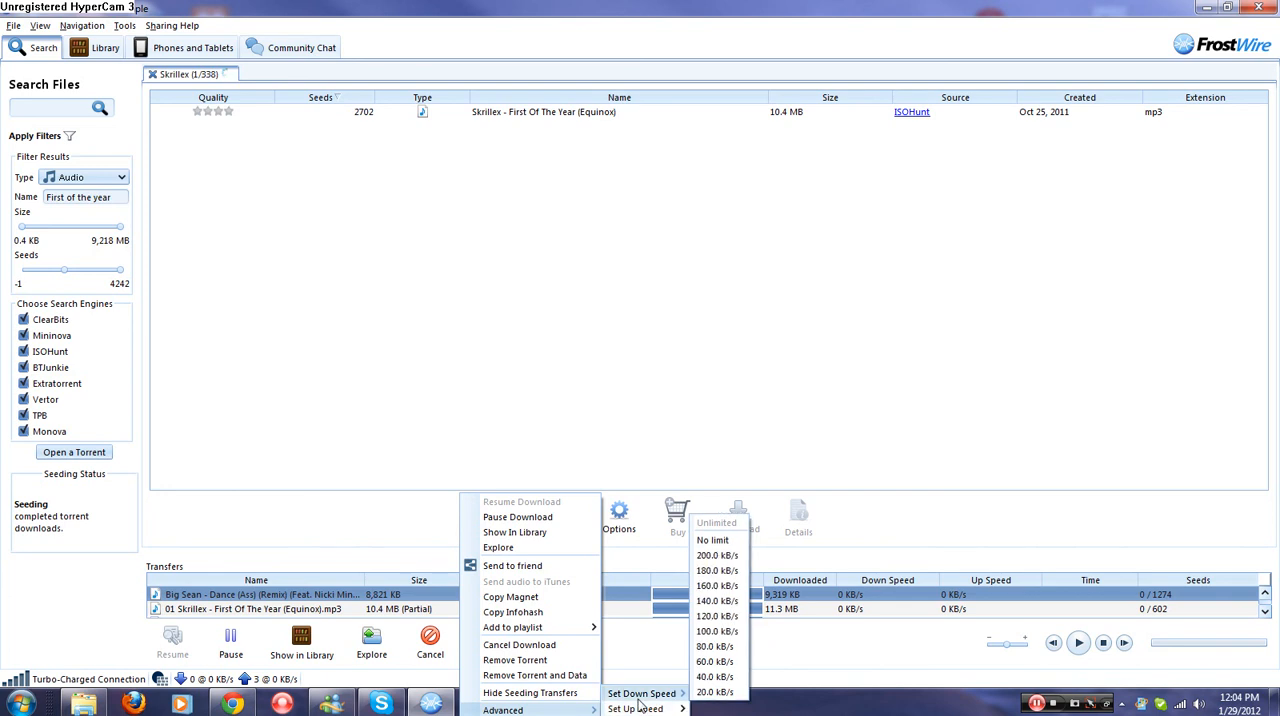
mouse_move(562, 494)
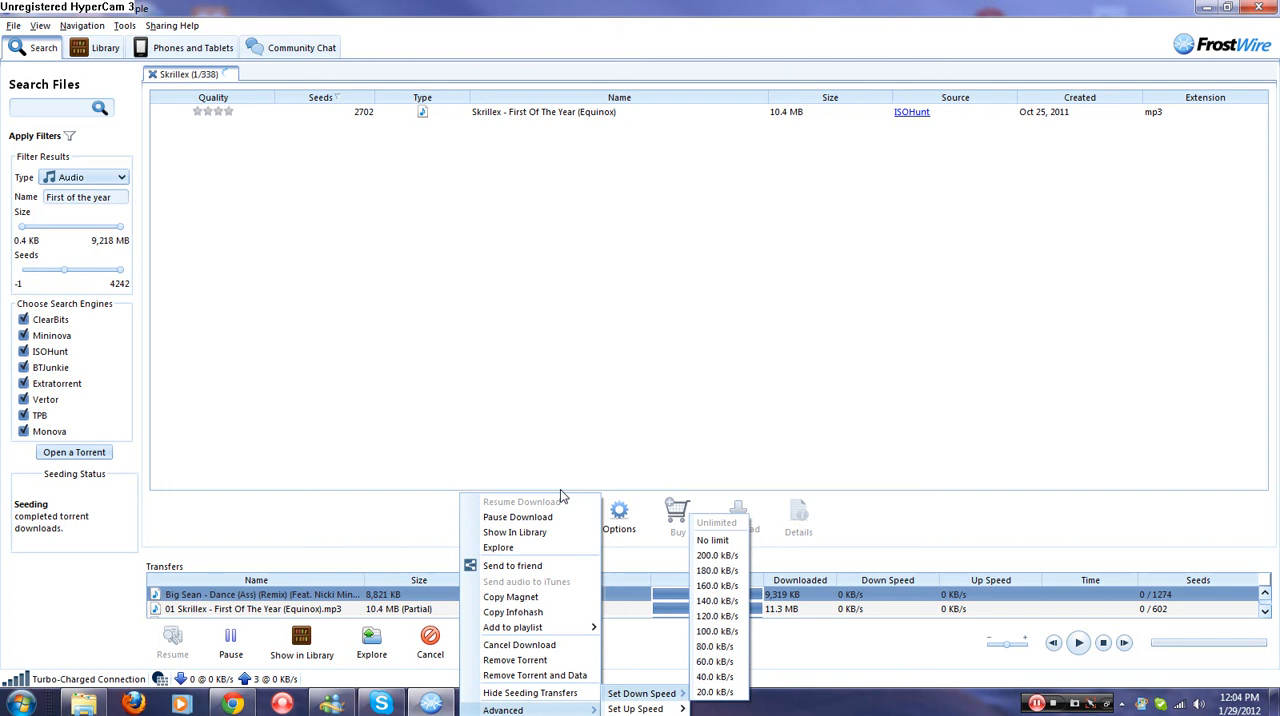
left_click(468, 423)
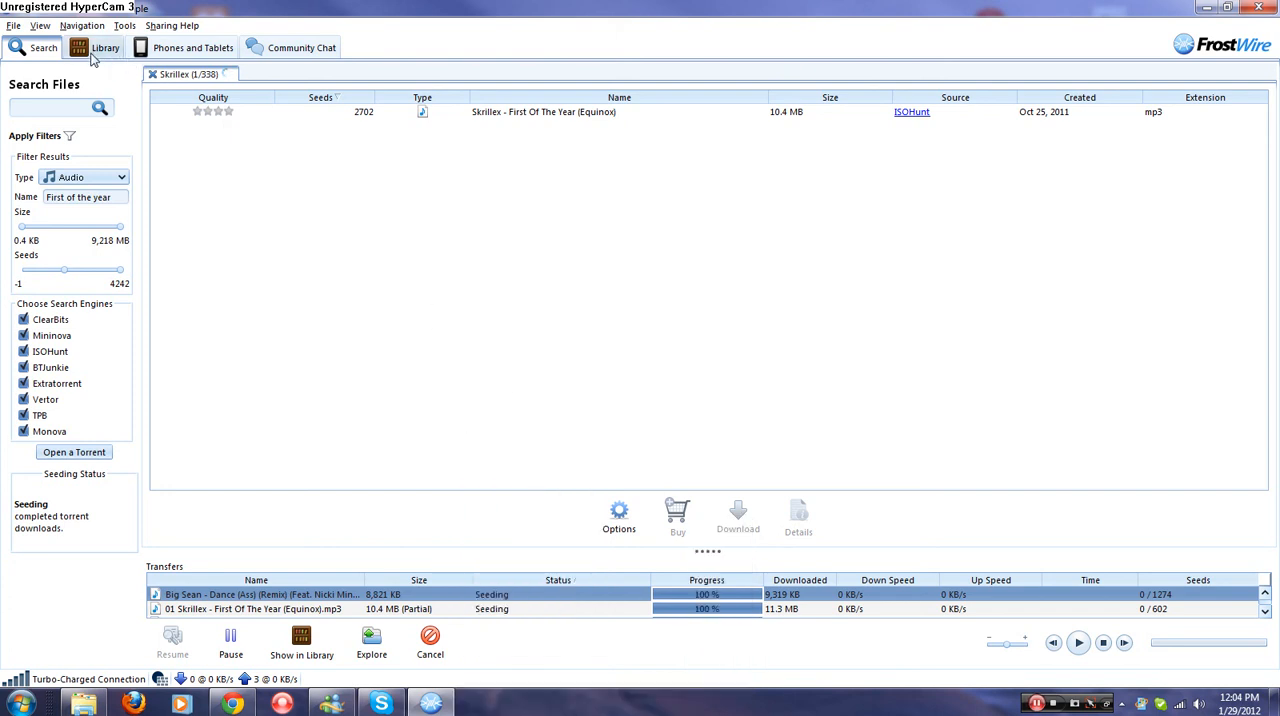
Show the Audio category in FrostWire's Library, listing 1087 tracks
left_click(105, 47)
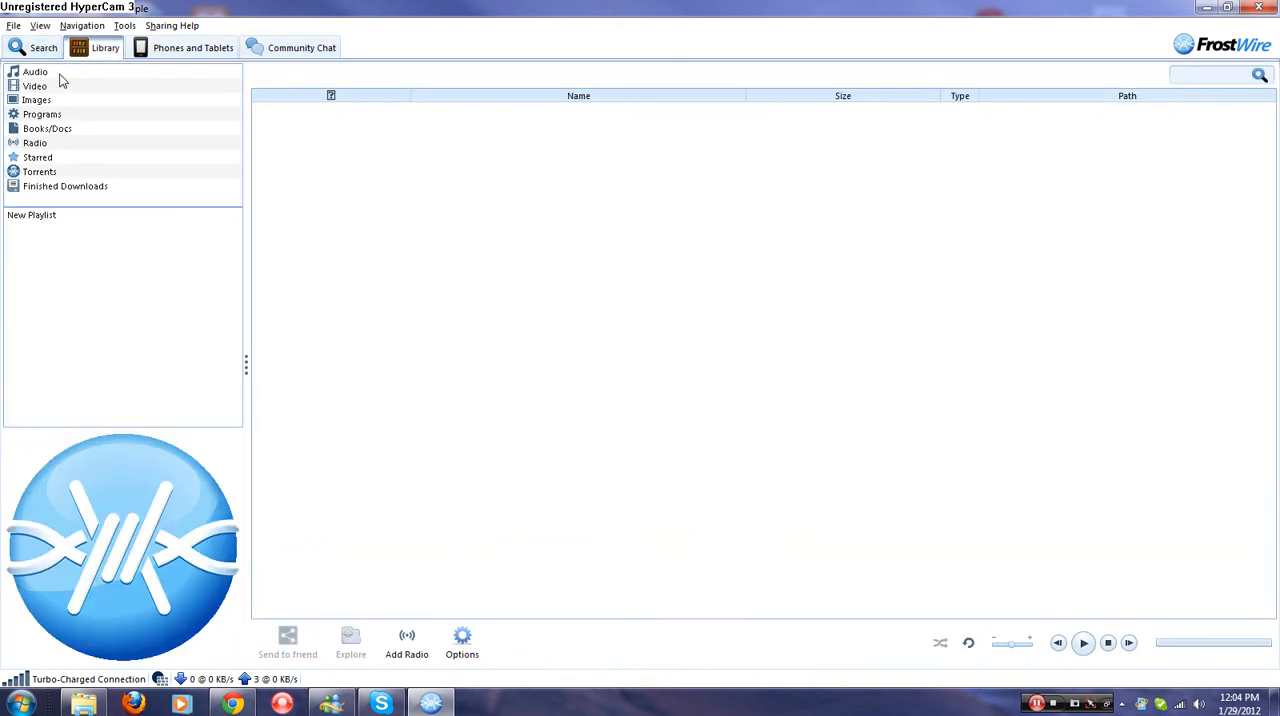
mouse_move(41, 77)
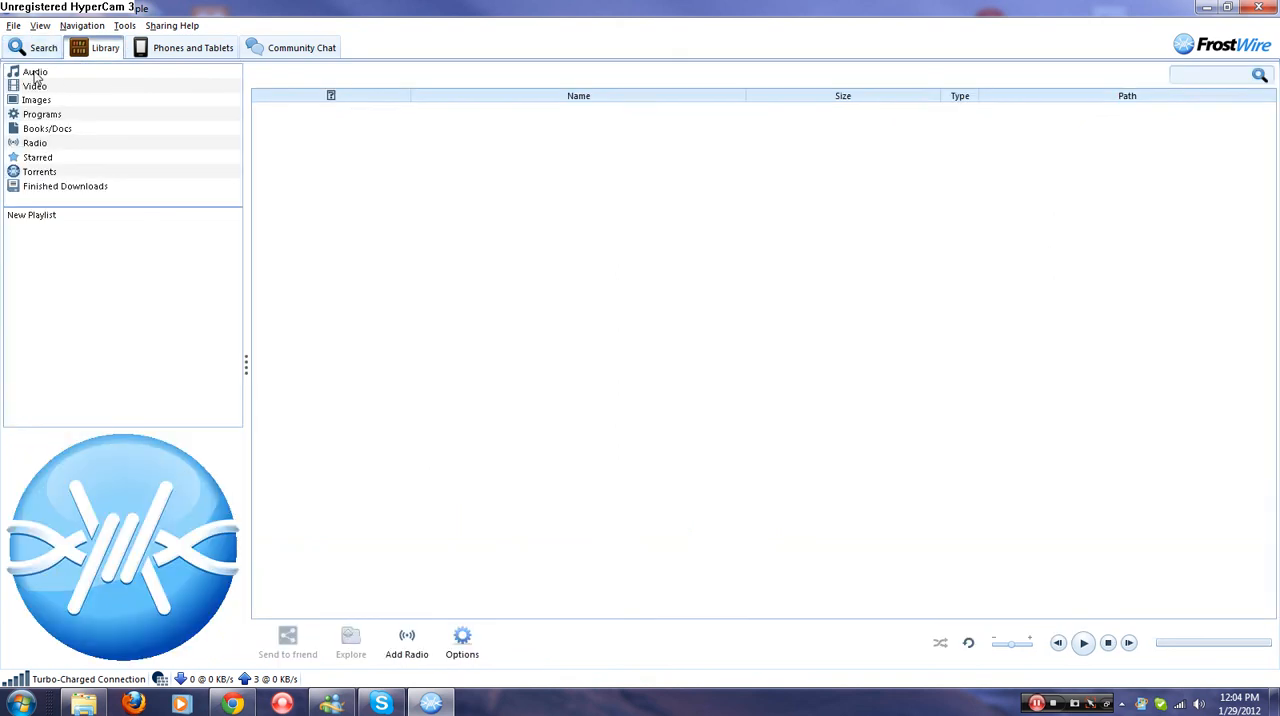
left_click(35, 71)
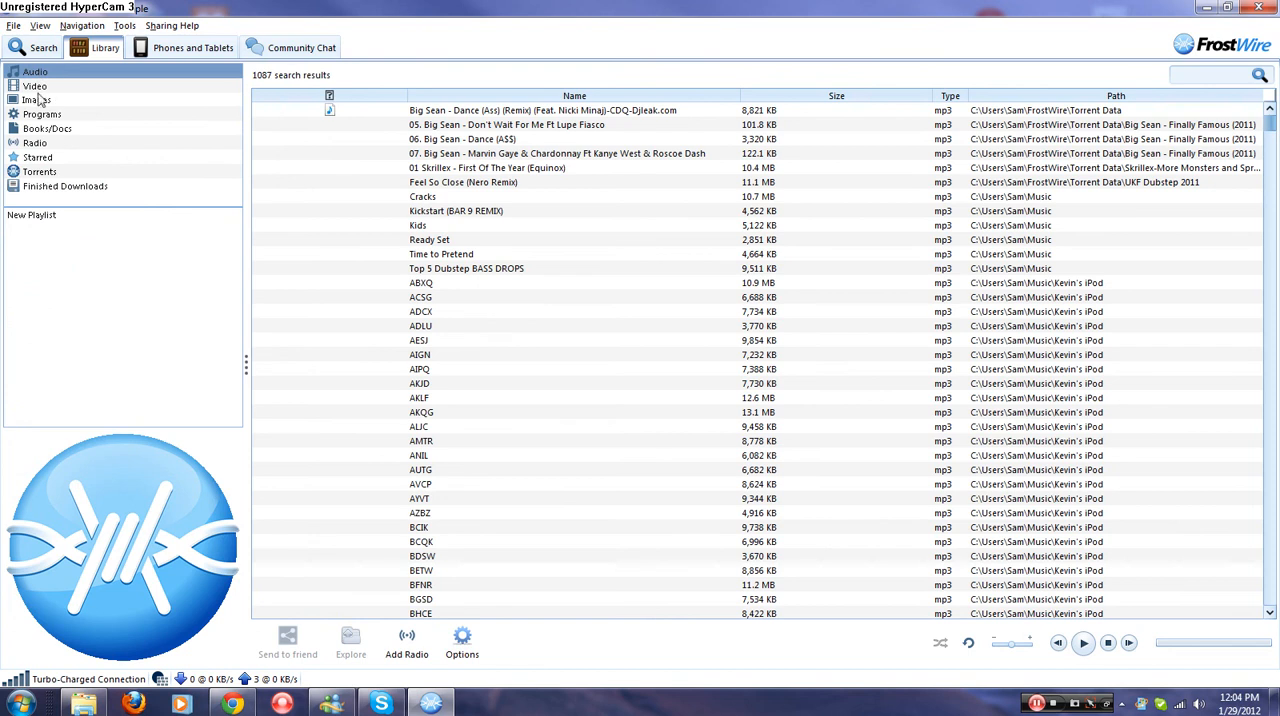
mouse_move(85, 248)
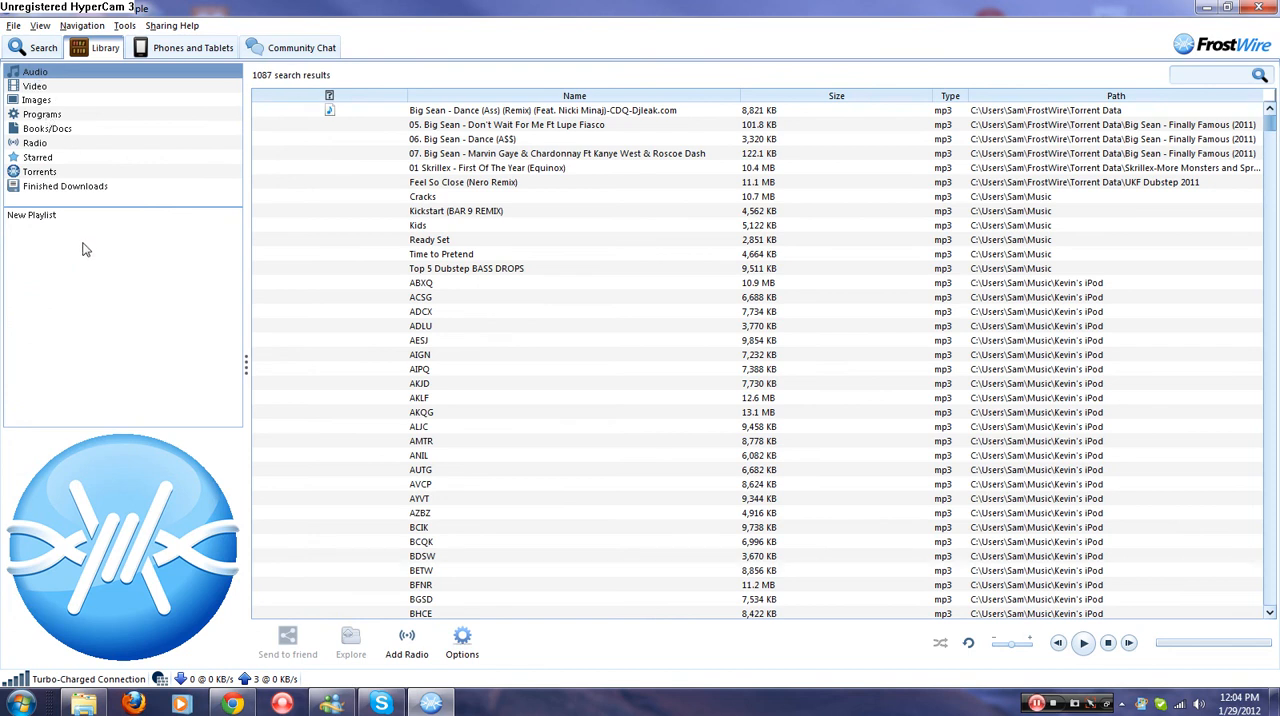
mouse_move(493, 218)
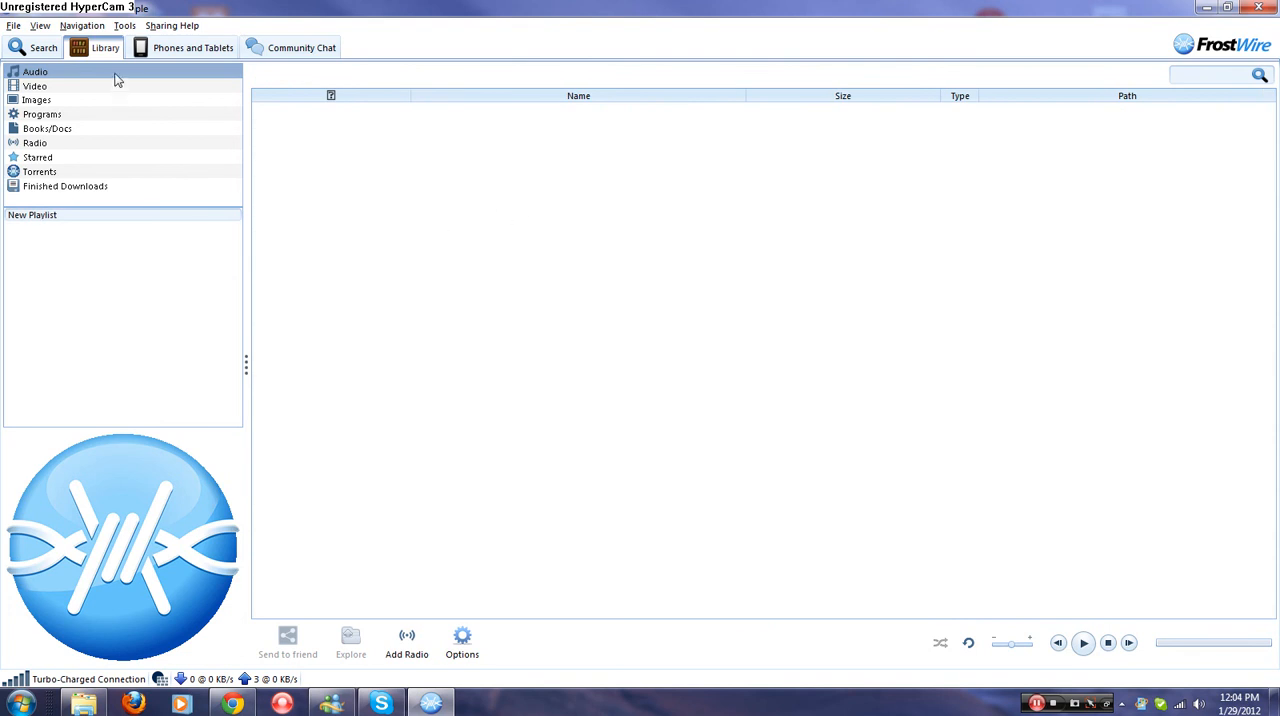
mouse_move(63, 76)
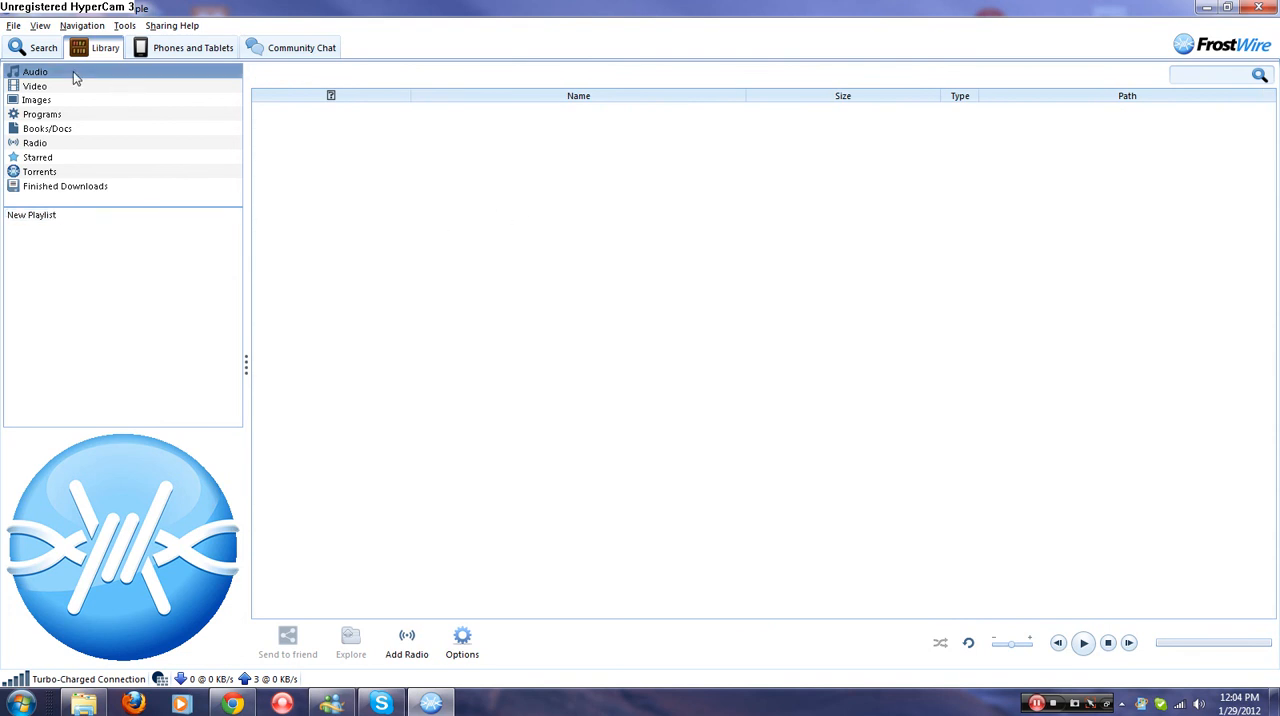
Reload the Audio category to list all 2082 library tracks
left_click(37, 72)
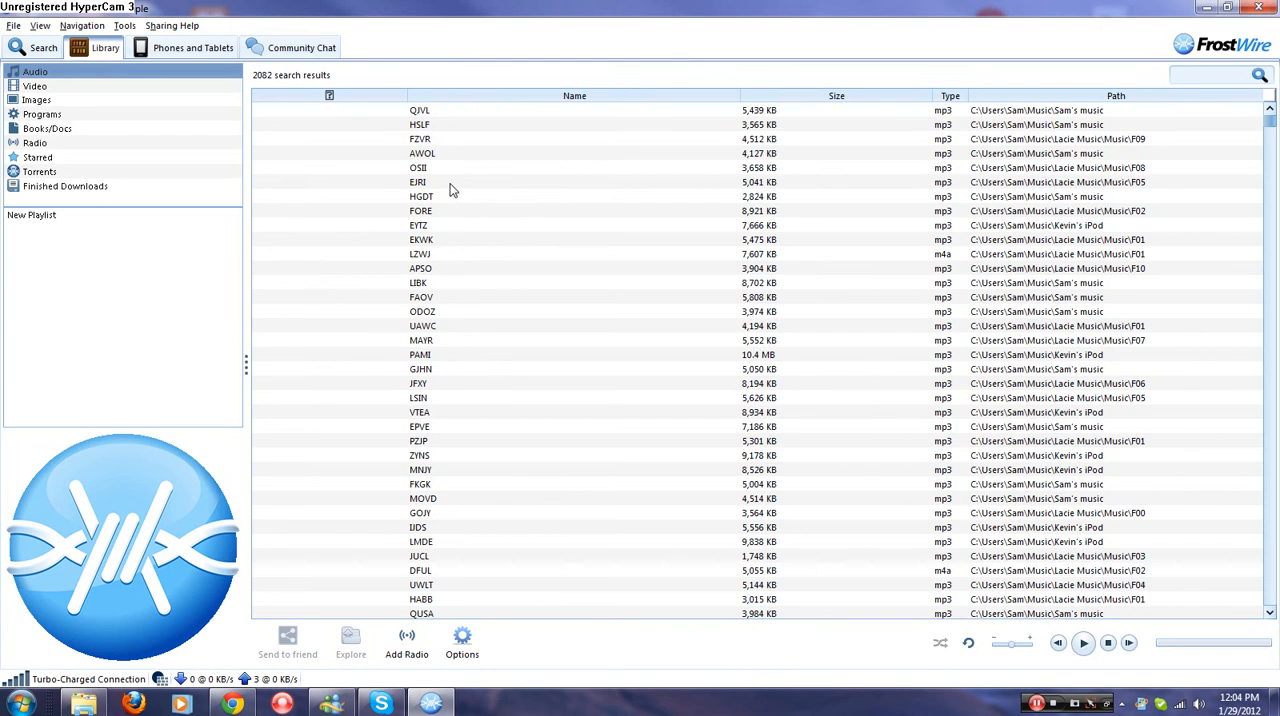
mouse_move(466, 116)
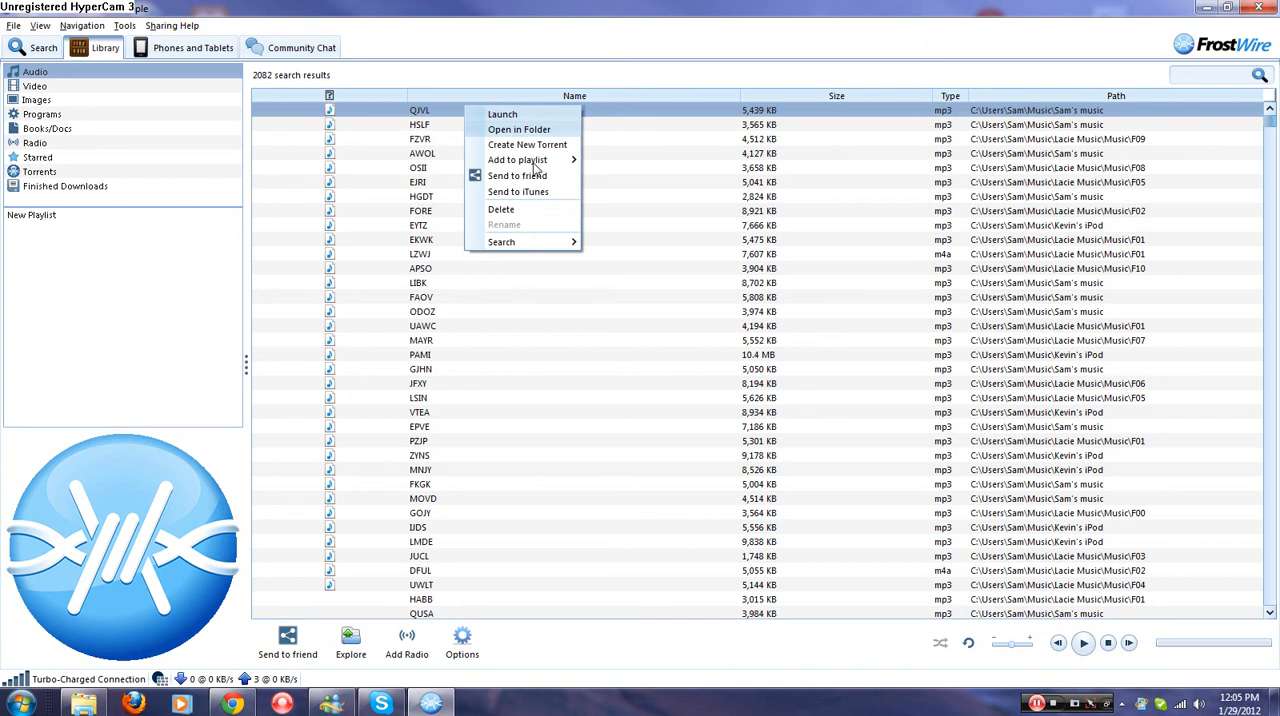
mouse_move(552, 175)
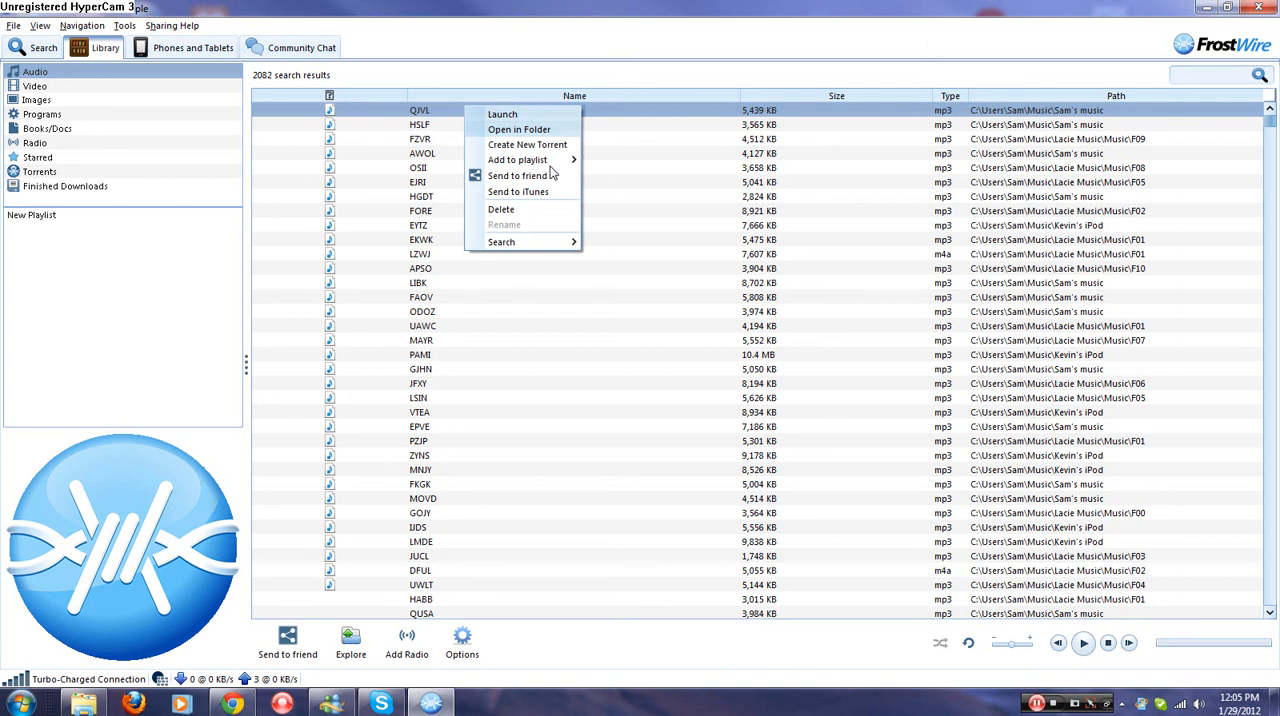
mouse_move(522, 160)
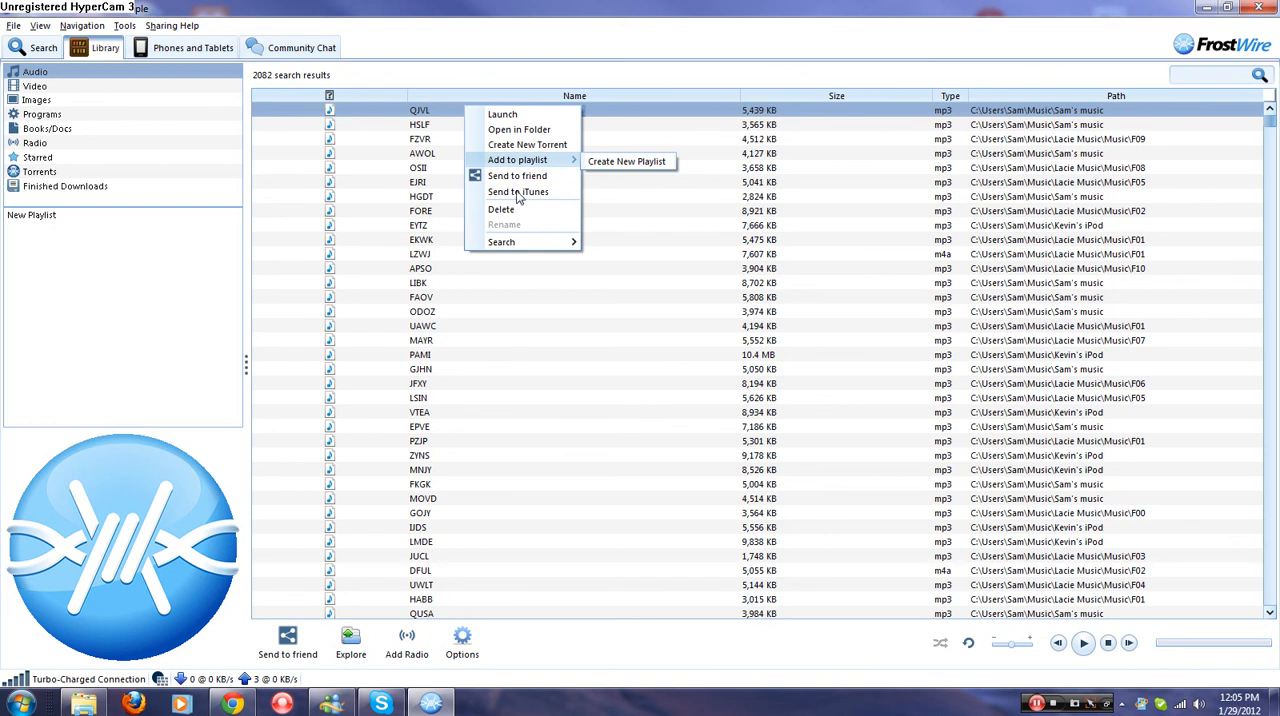
mouse_move(518, 192)
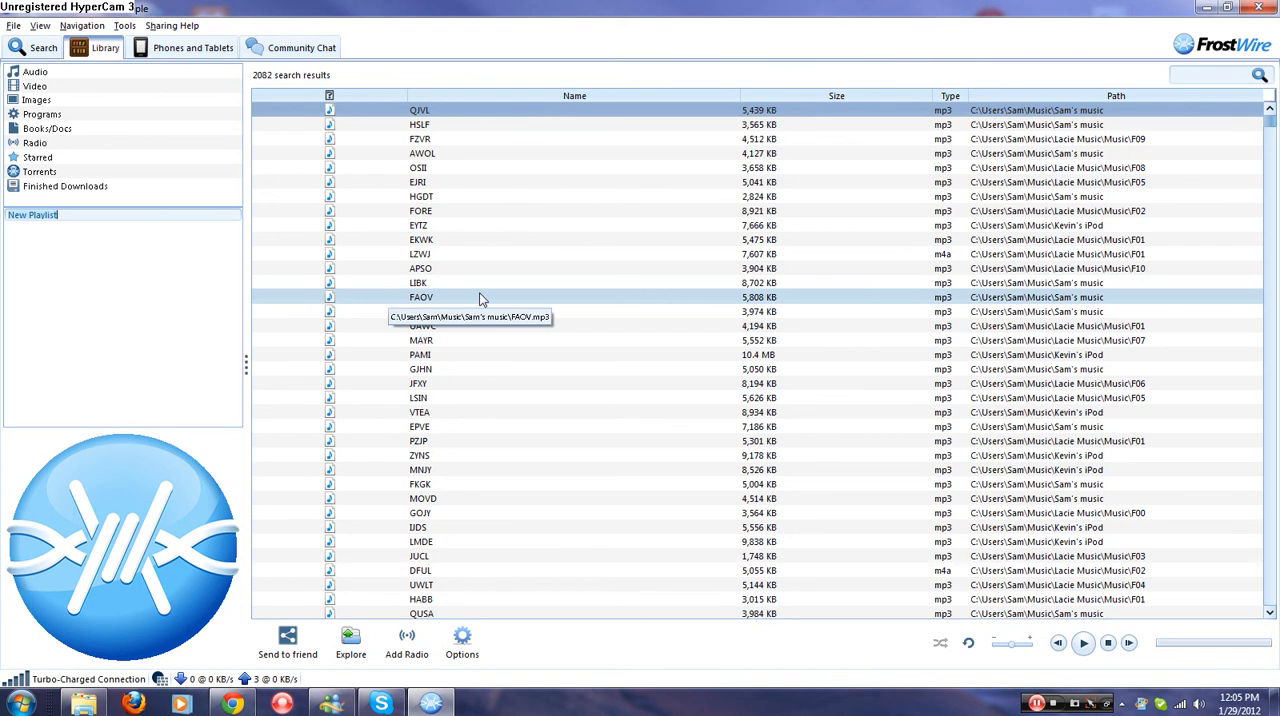
mouse_move(592, 313)
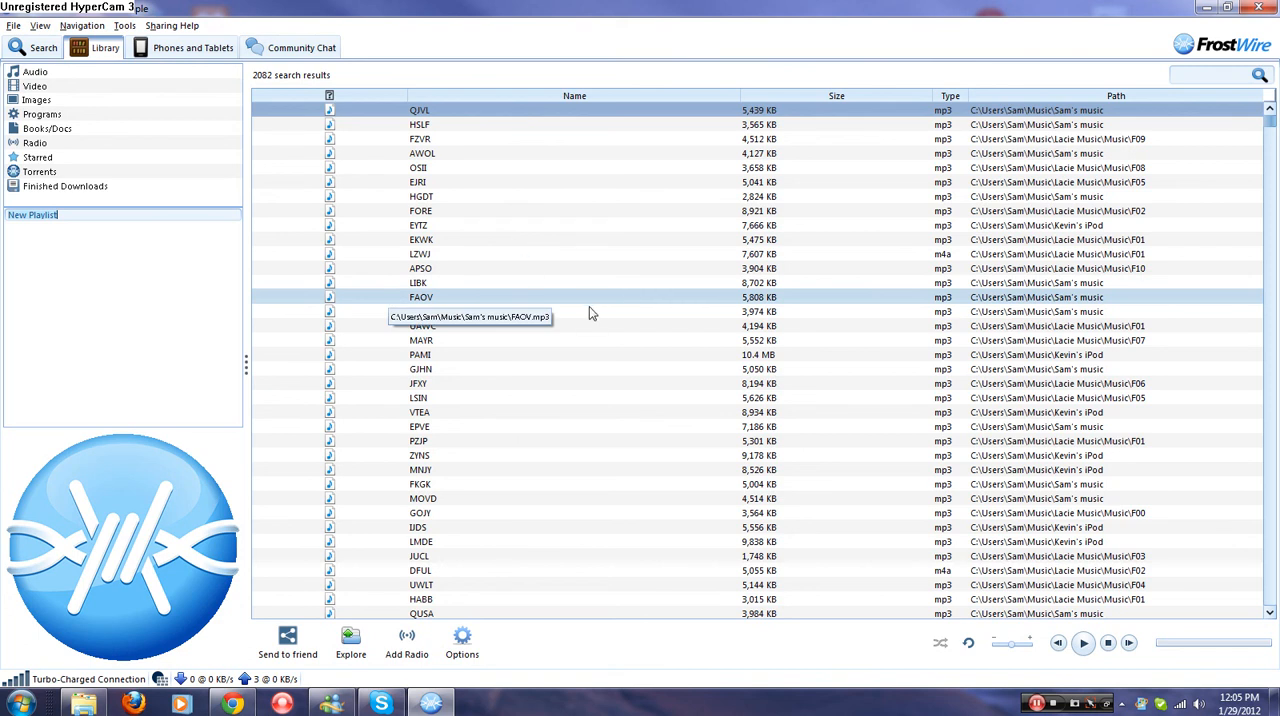
mouse_move(596, 313)
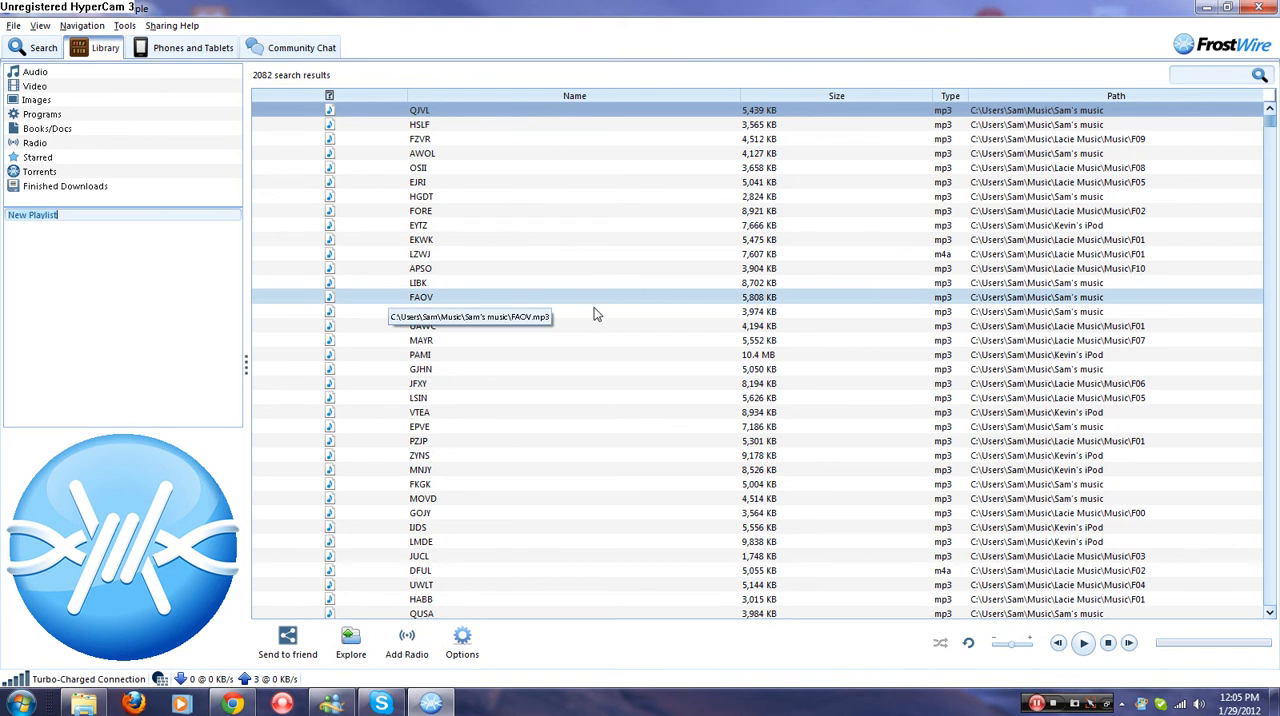